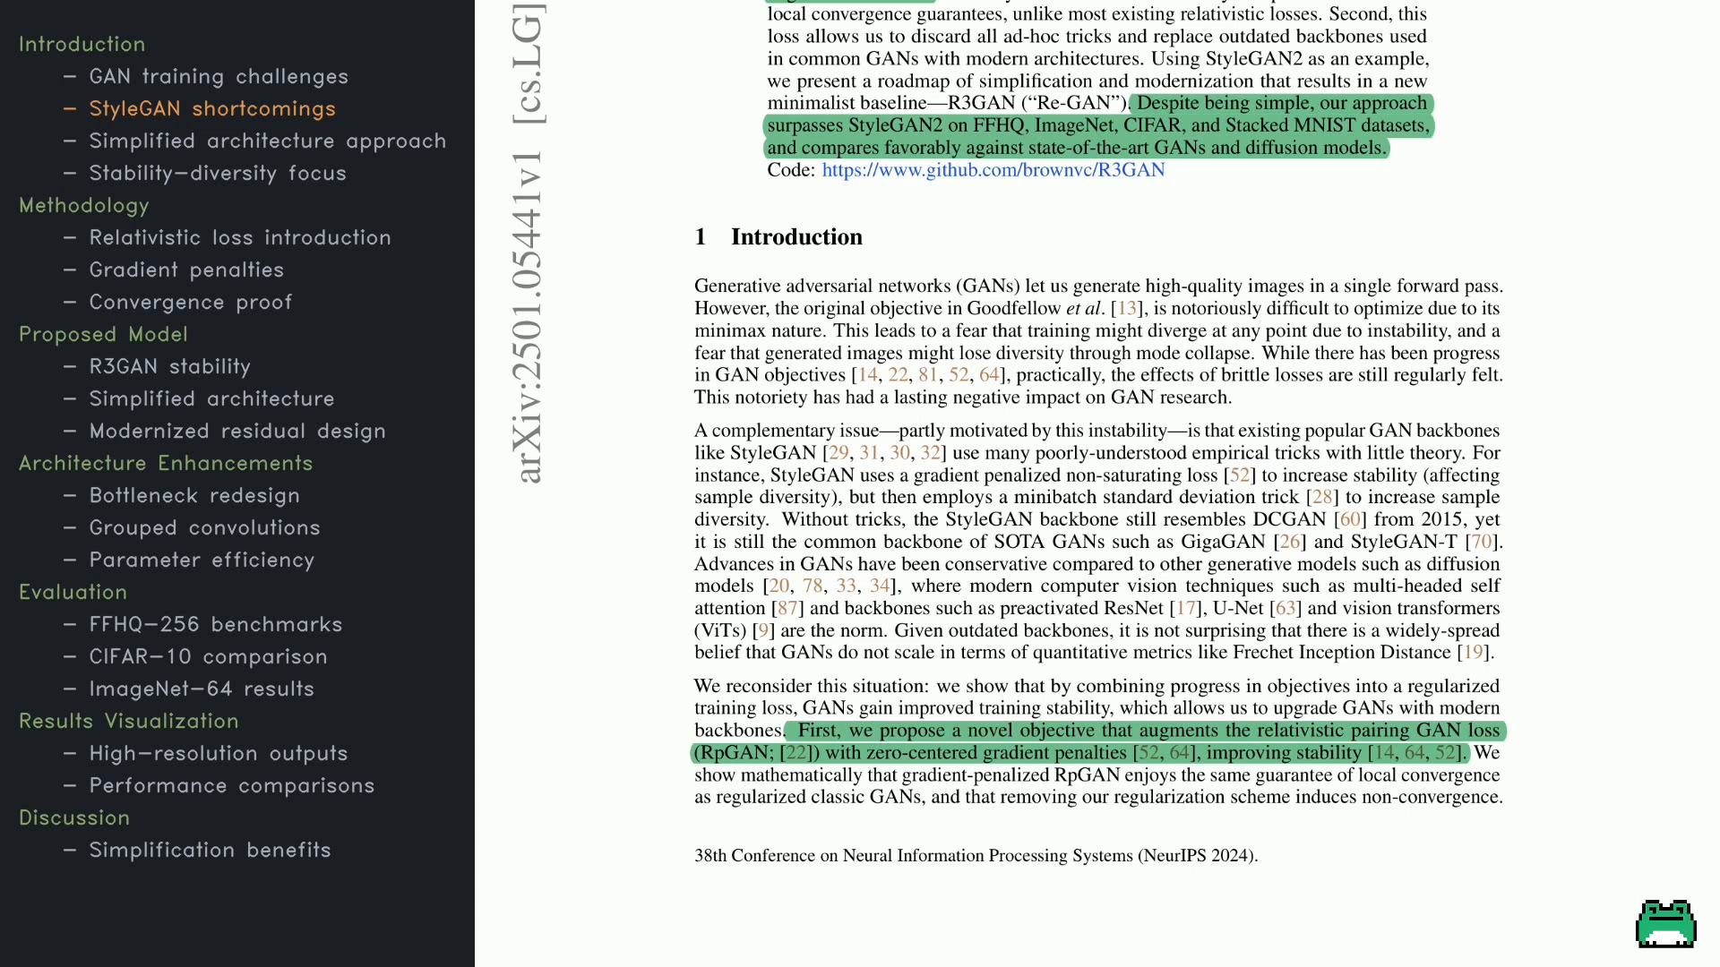
{"action": "scroll", "scroll_direction": "down", "scroll_amount": 3}
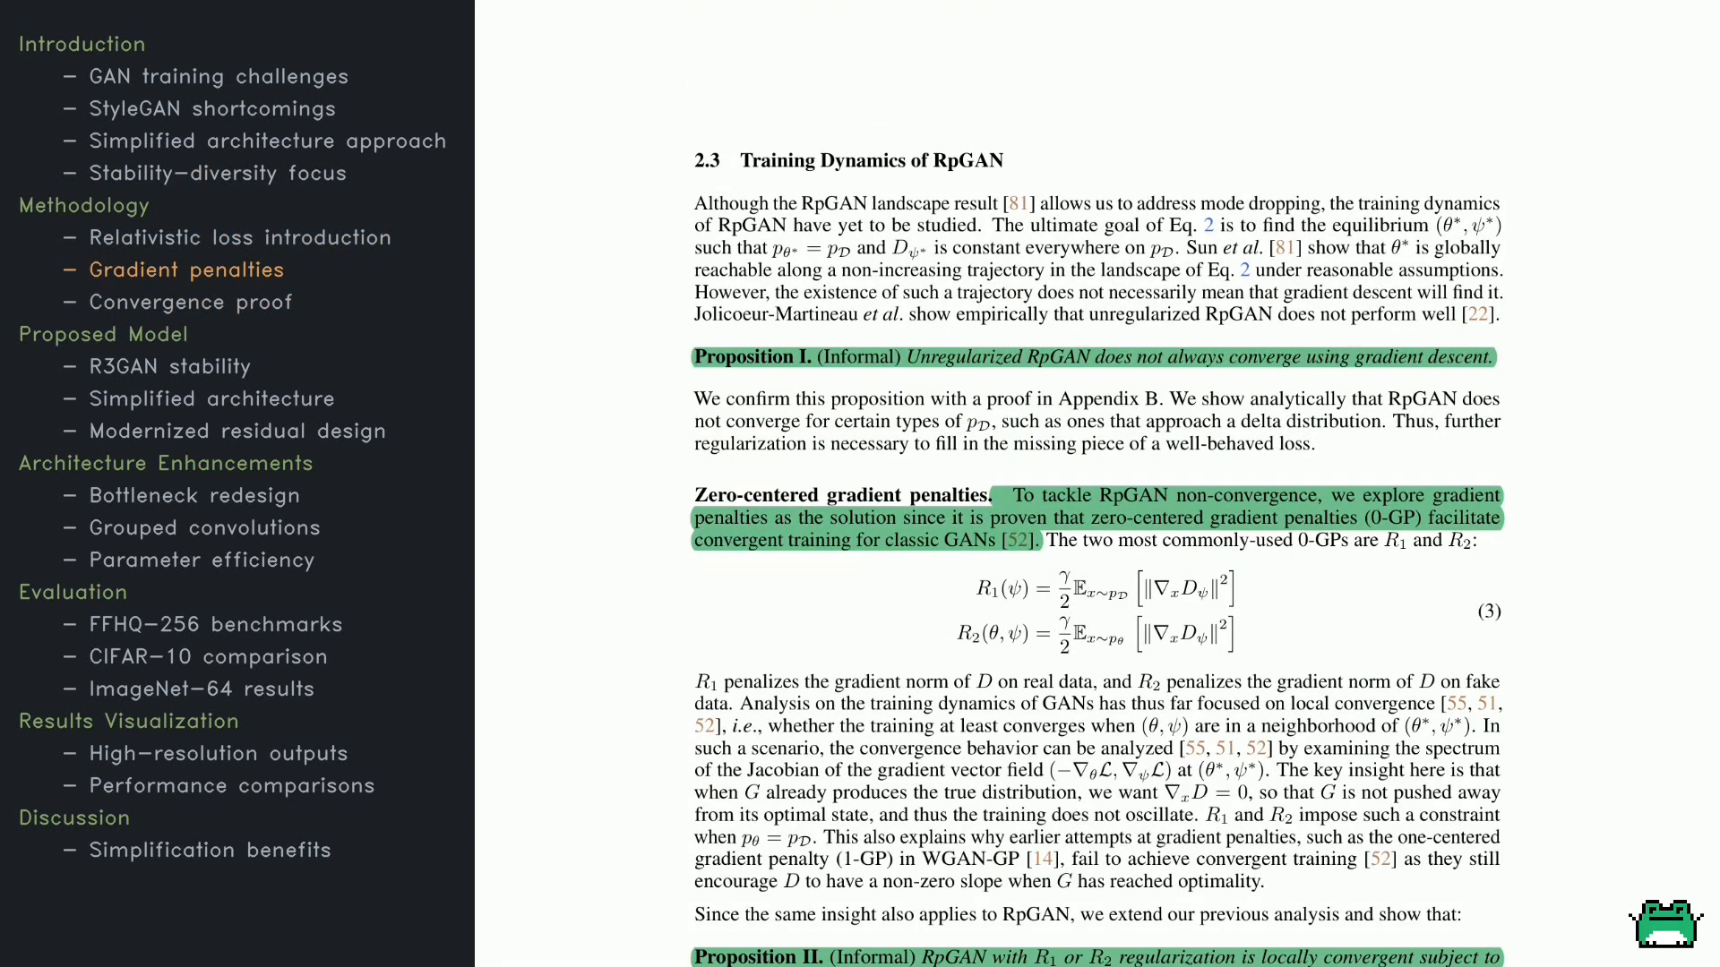
{"action": "scroll", "scroll_direction": "down", "scroll_amount": 3}
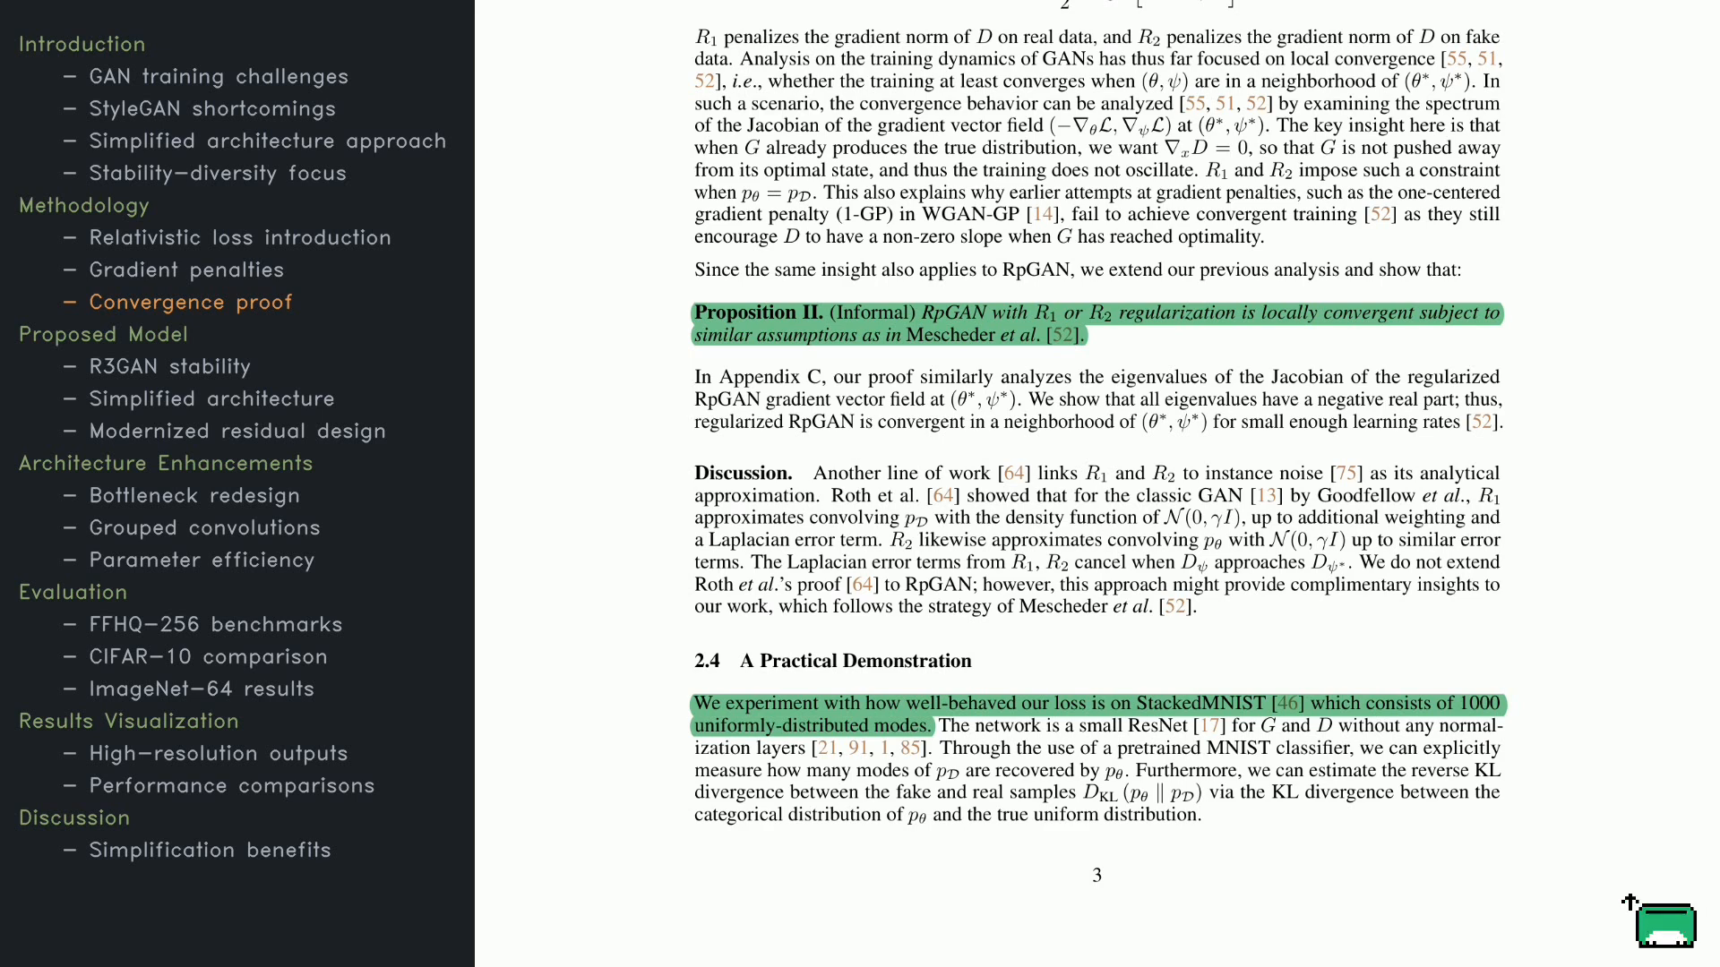
{"action": "scroll", "scroll_direction": "down", "scroll_amount": 3}
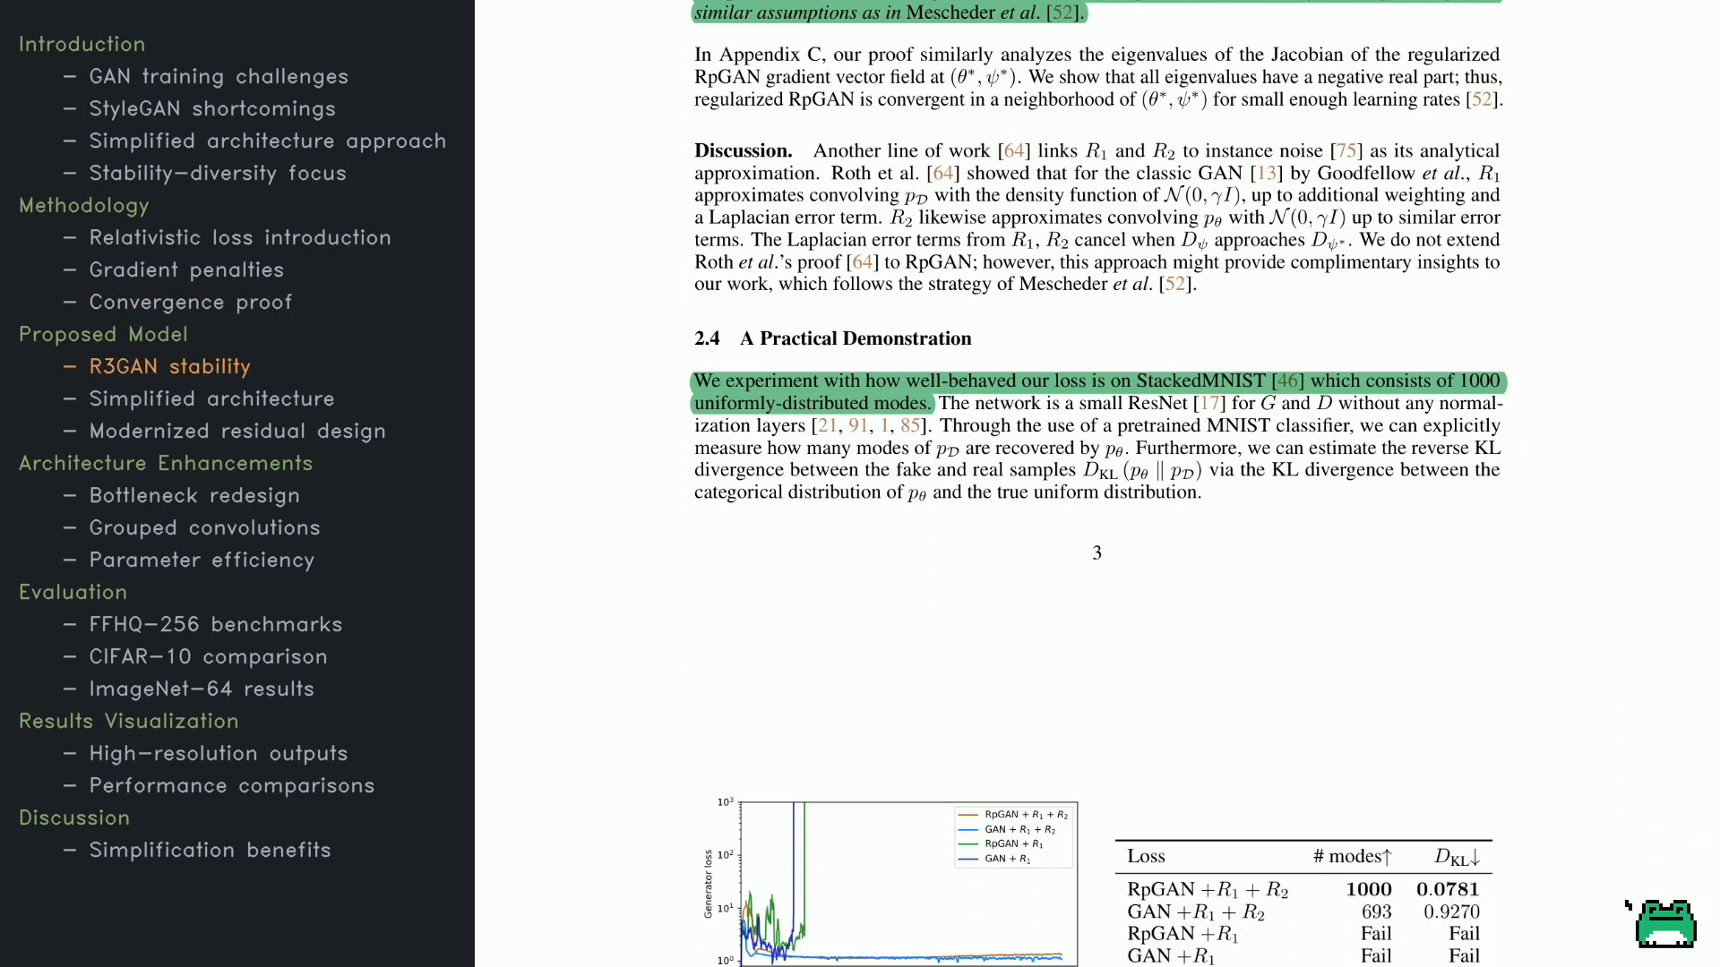
{"action": "scroll", "scroll_direction": "down", "scroll_amount": 3}
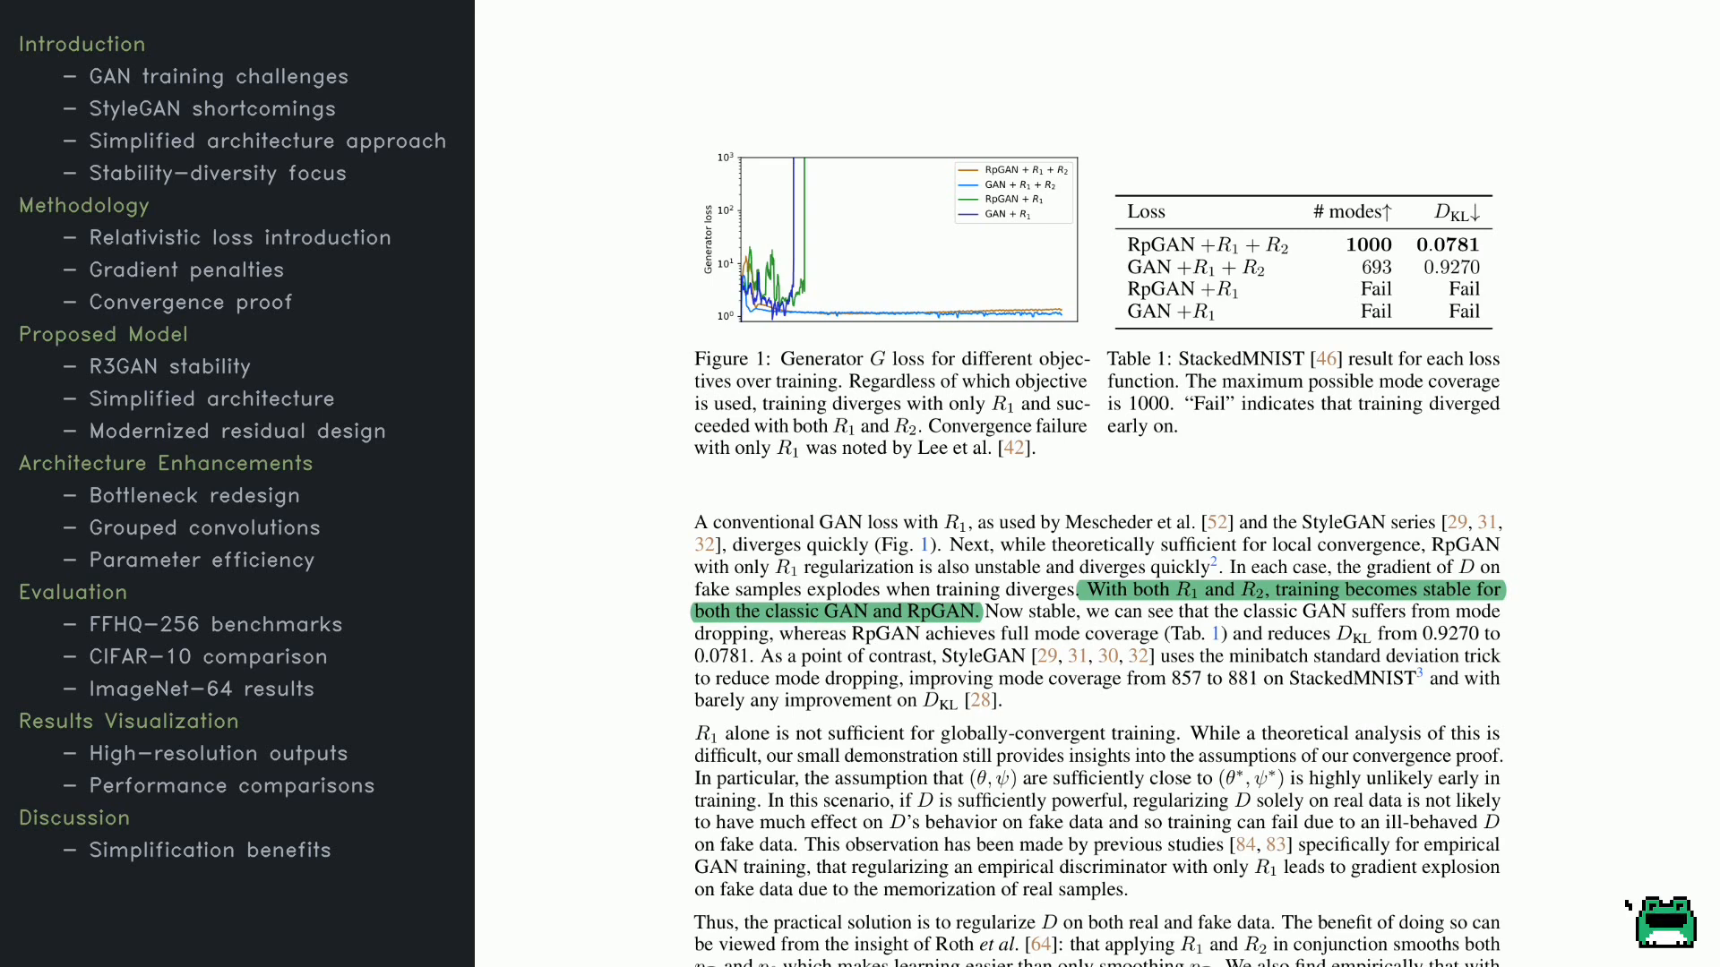
{"action": "scroll", "scroll_direction": "down", "scroll_amount": 3}
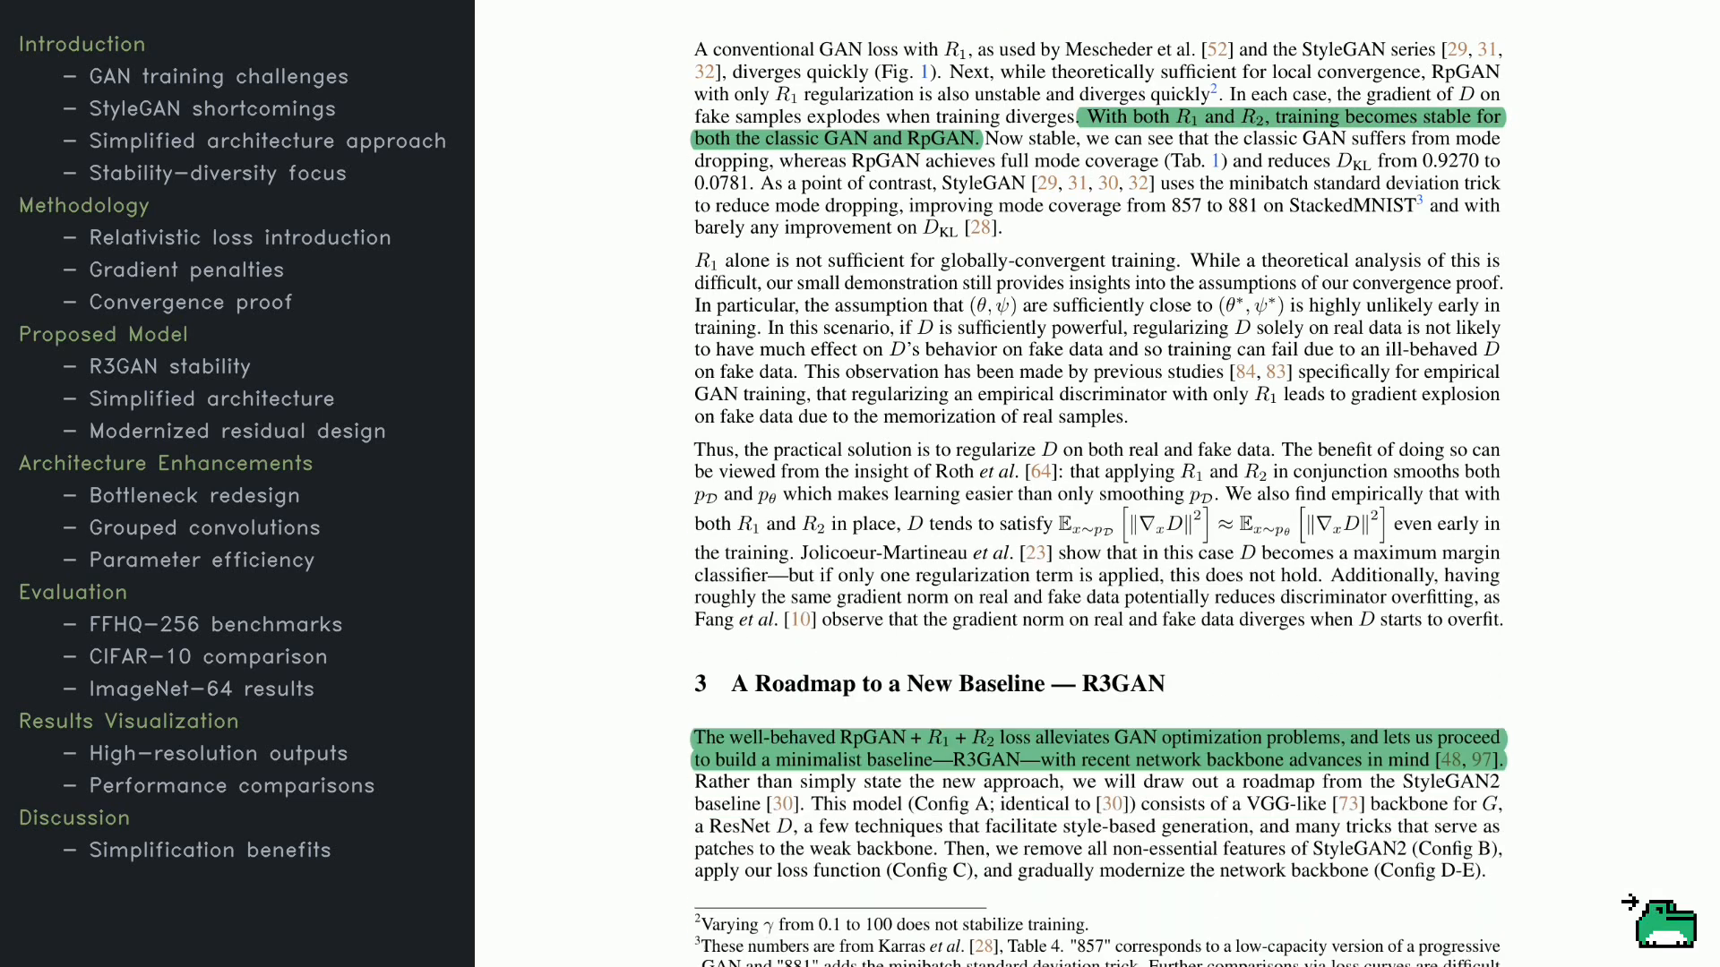
{"action": "scroll", "scroll_direction": "down", "scroll_amount": 3}
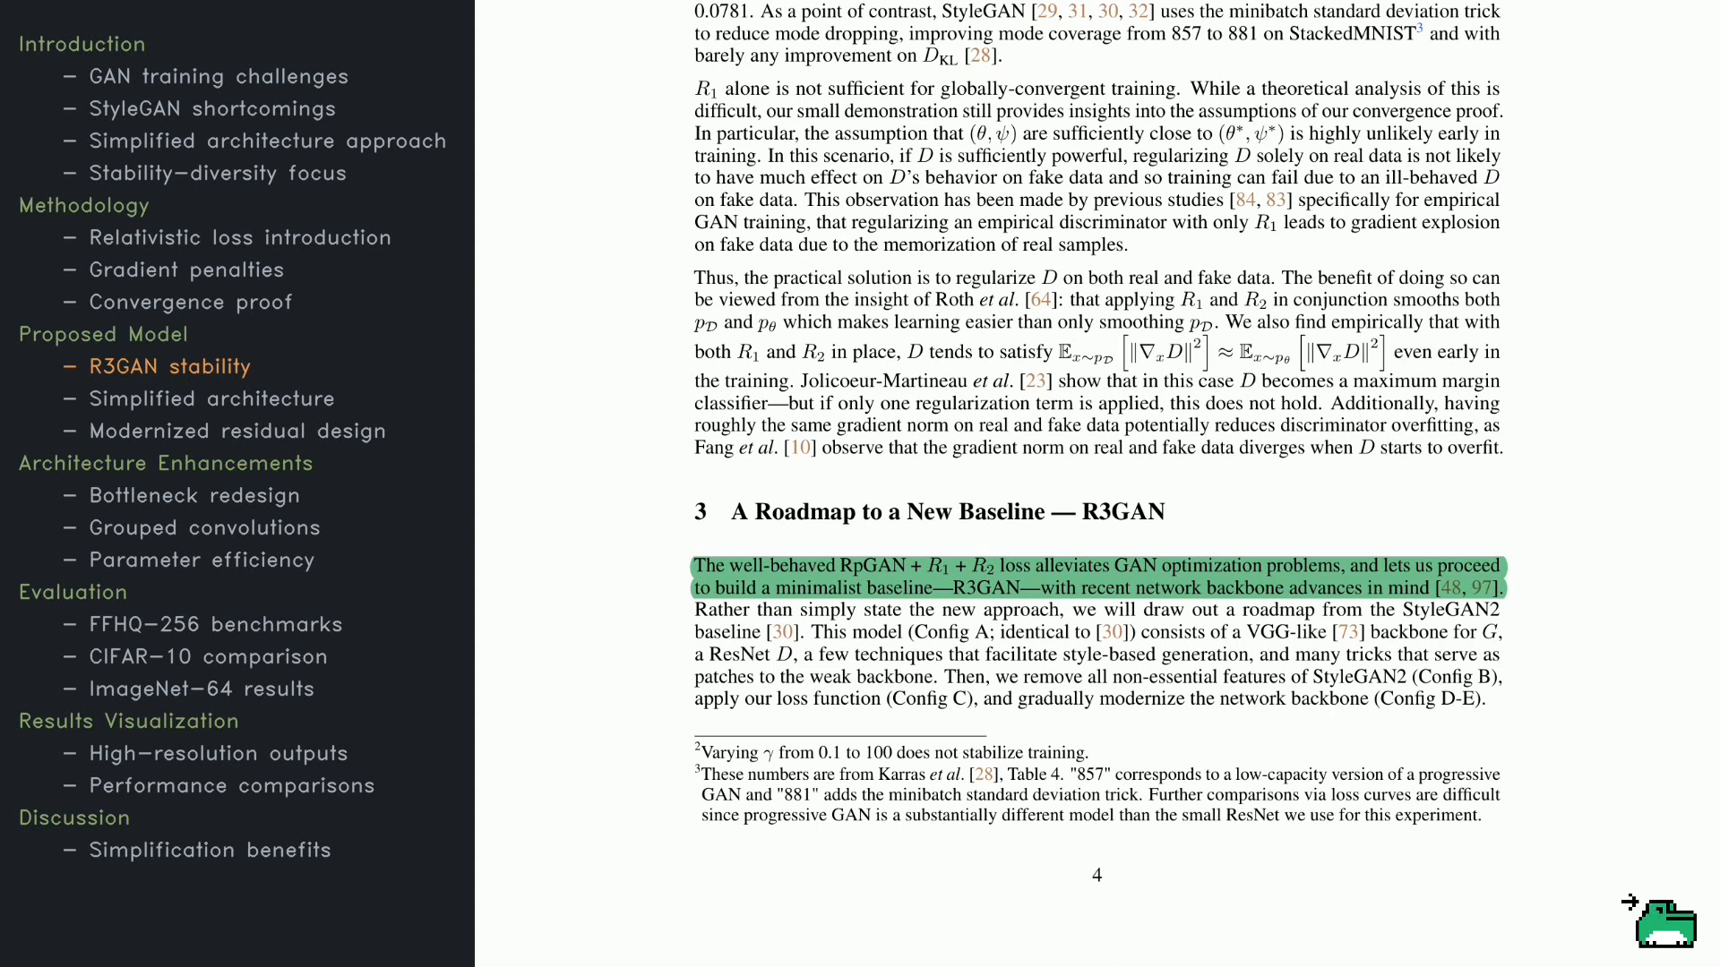
{"action": "mouse_move", "coordinate": [1645, 937]}
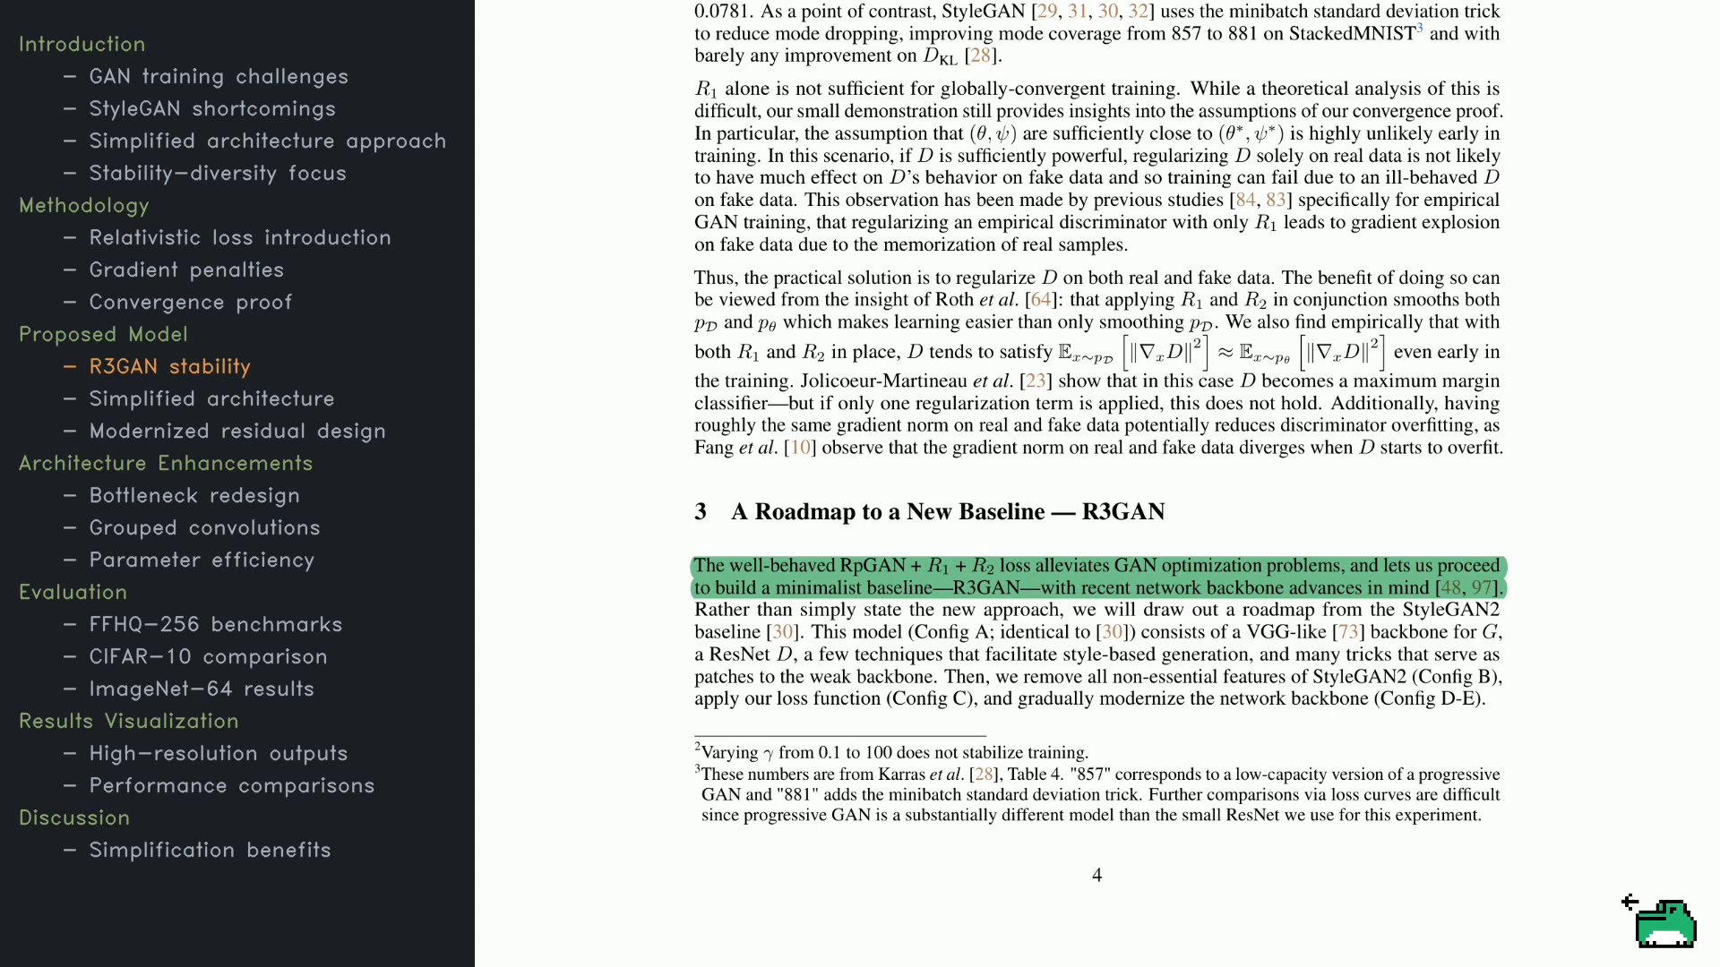
{"action": "mouse_move", "coordinate": [1634, 926]}
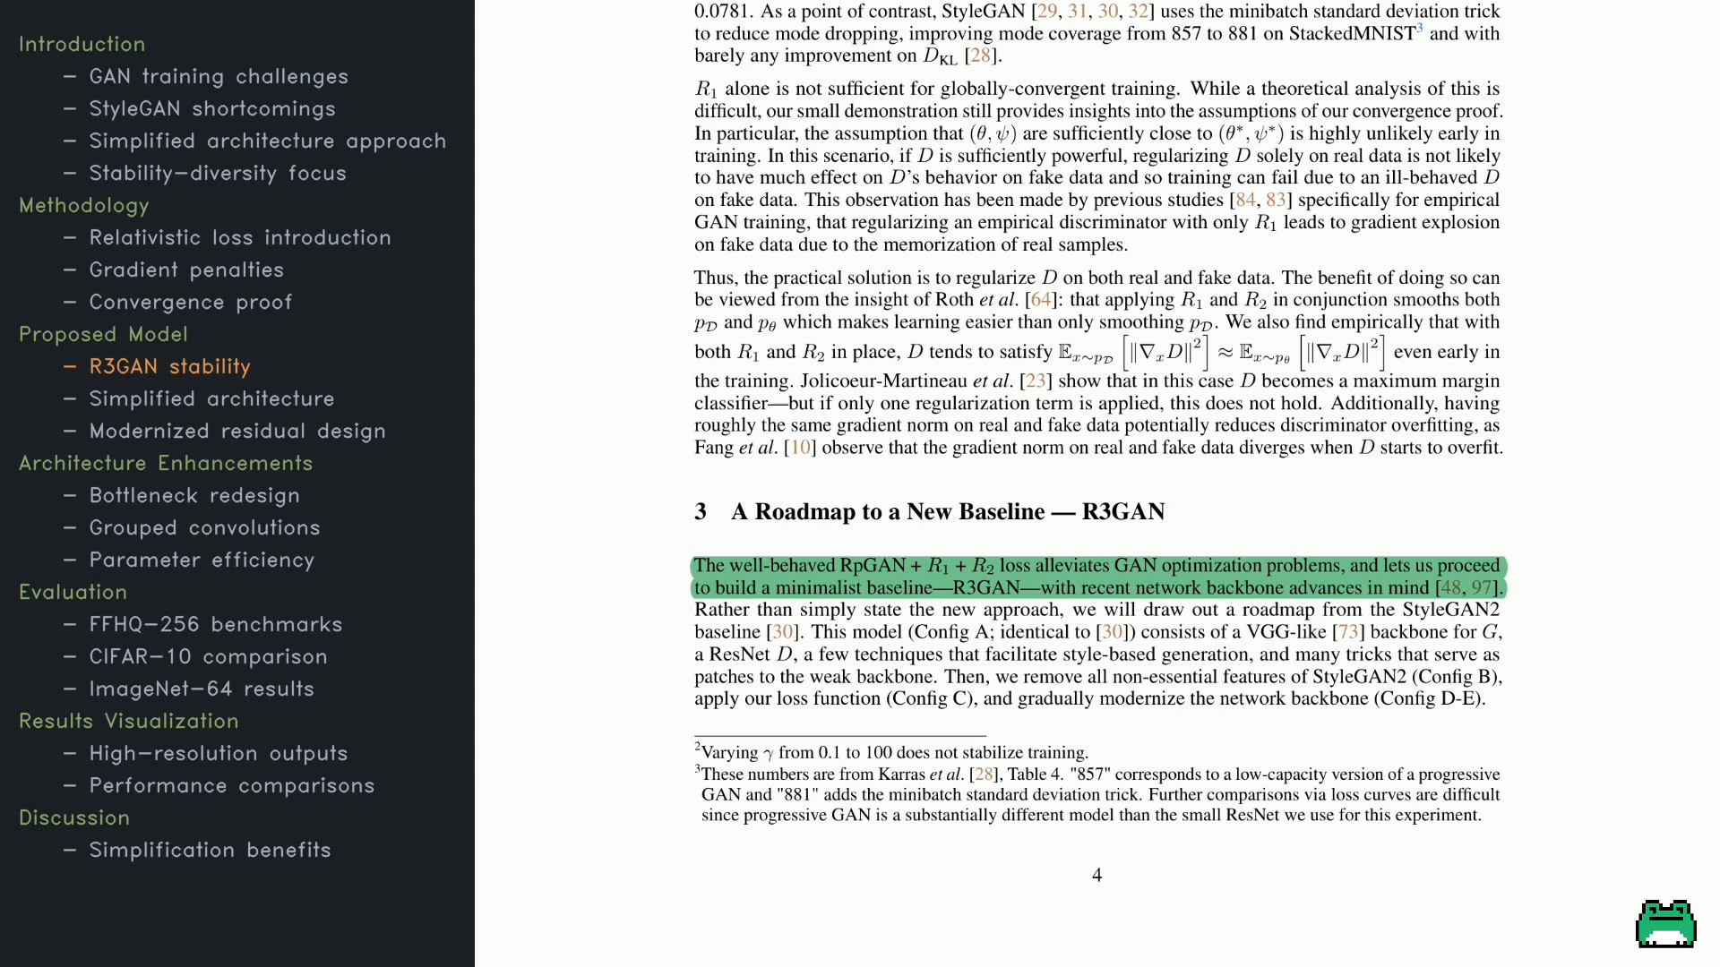
{"action": "mouse_move", "coordinate": [1644, 931]}
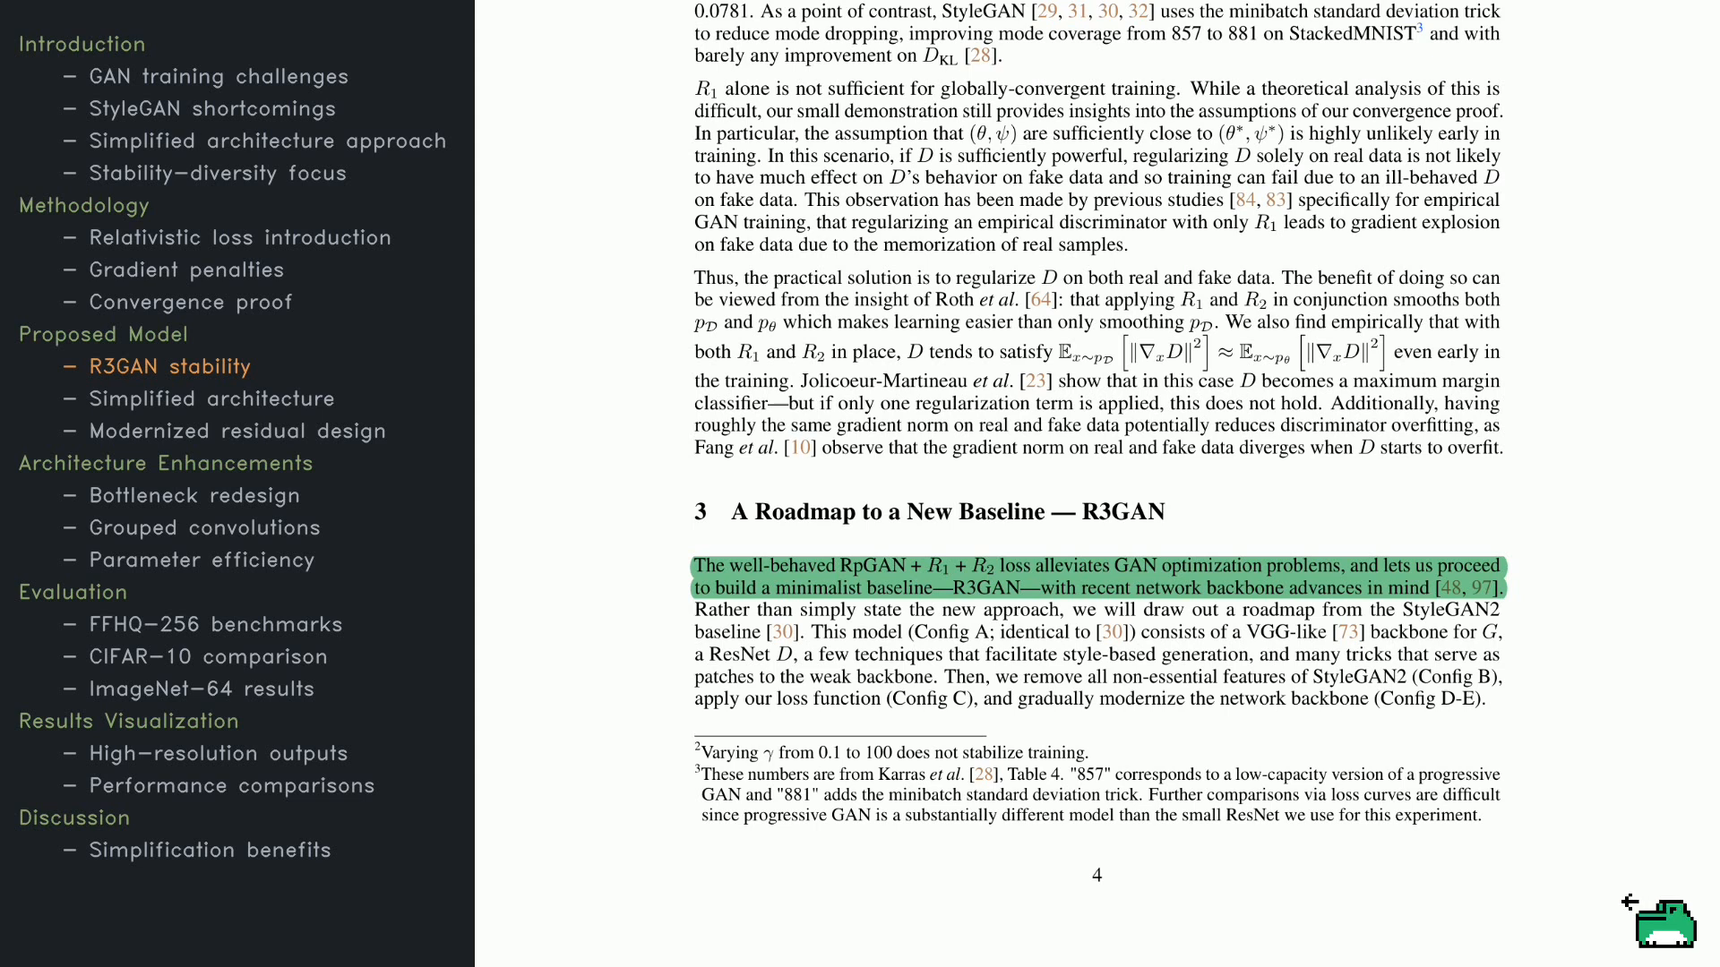
{"action": "scroll", "scroll_direction": "down", "scroll_amount": 3}
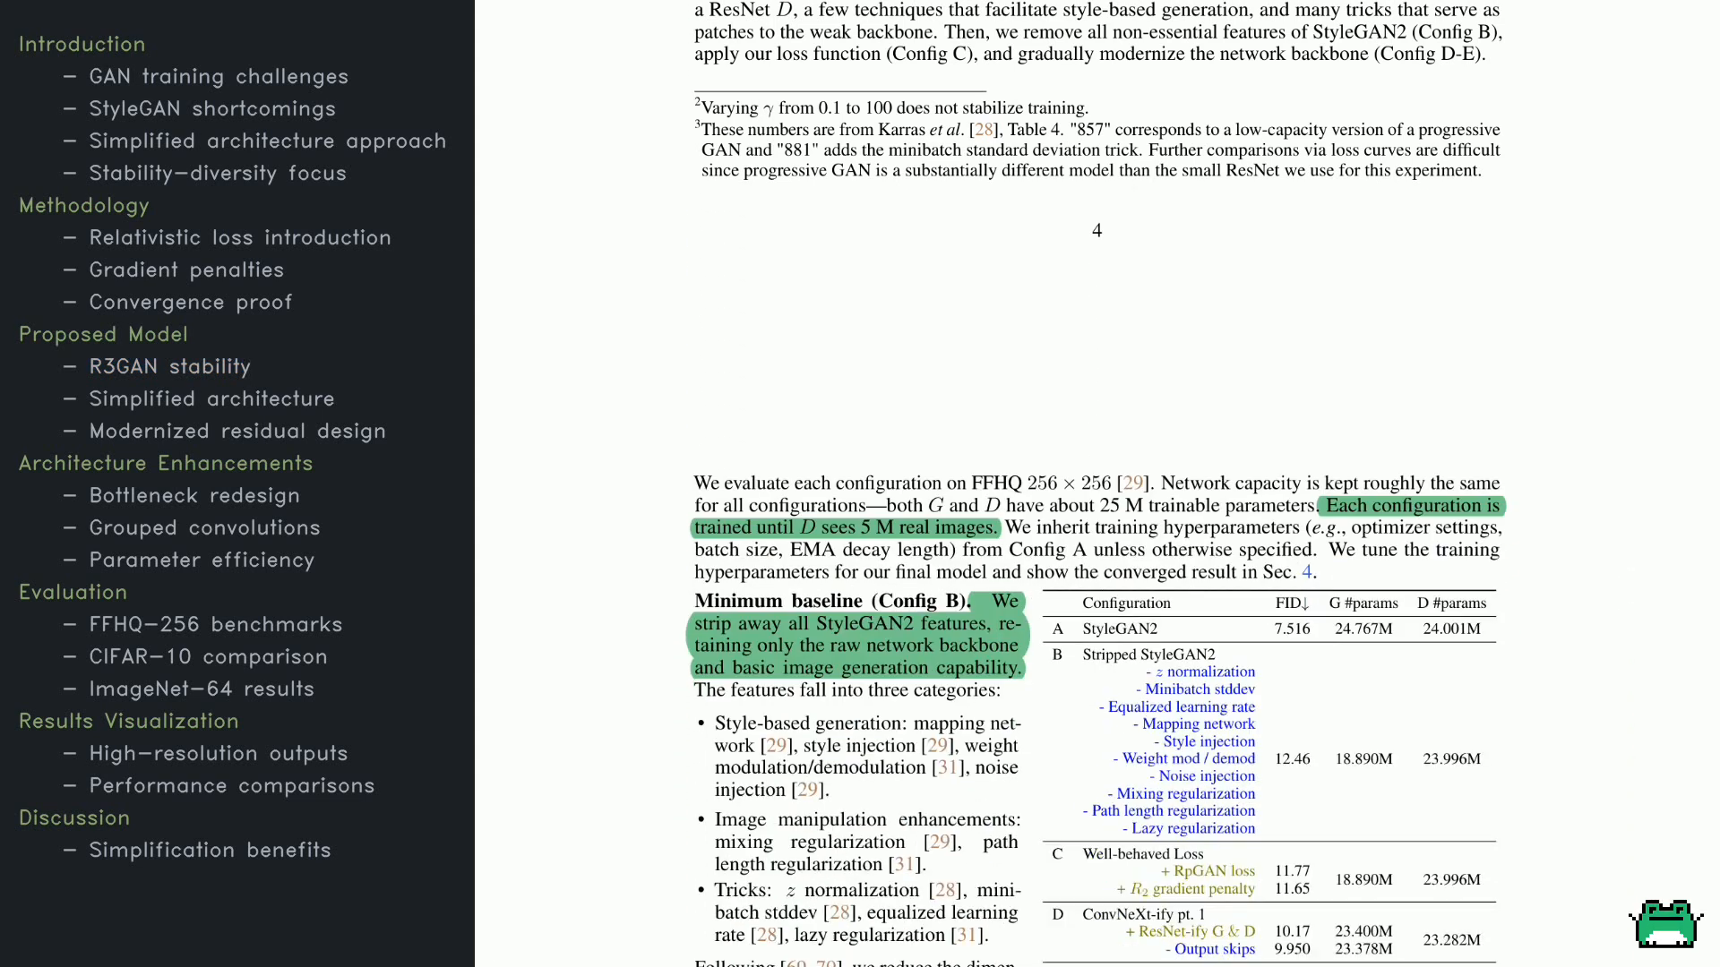
{"action": "scroll", "scroll_direction": "down", "scroll_amount": 3}
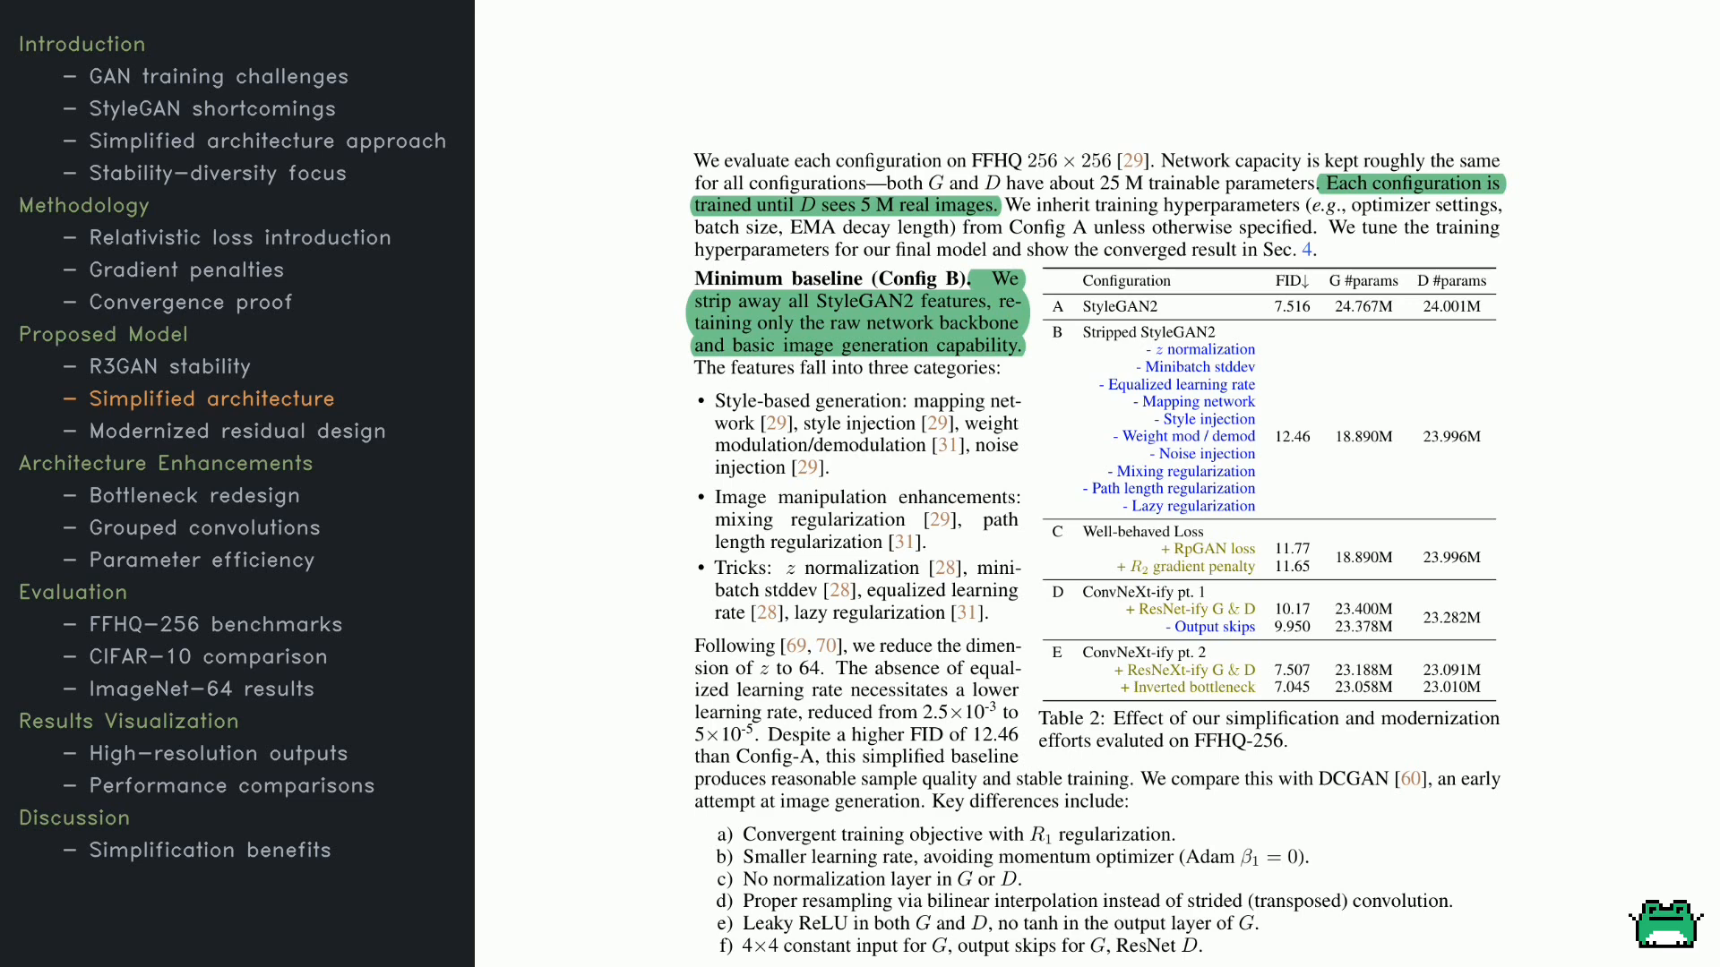
{"action": "scroll", "scroll_direction": "down", "scroll_amount": 3}
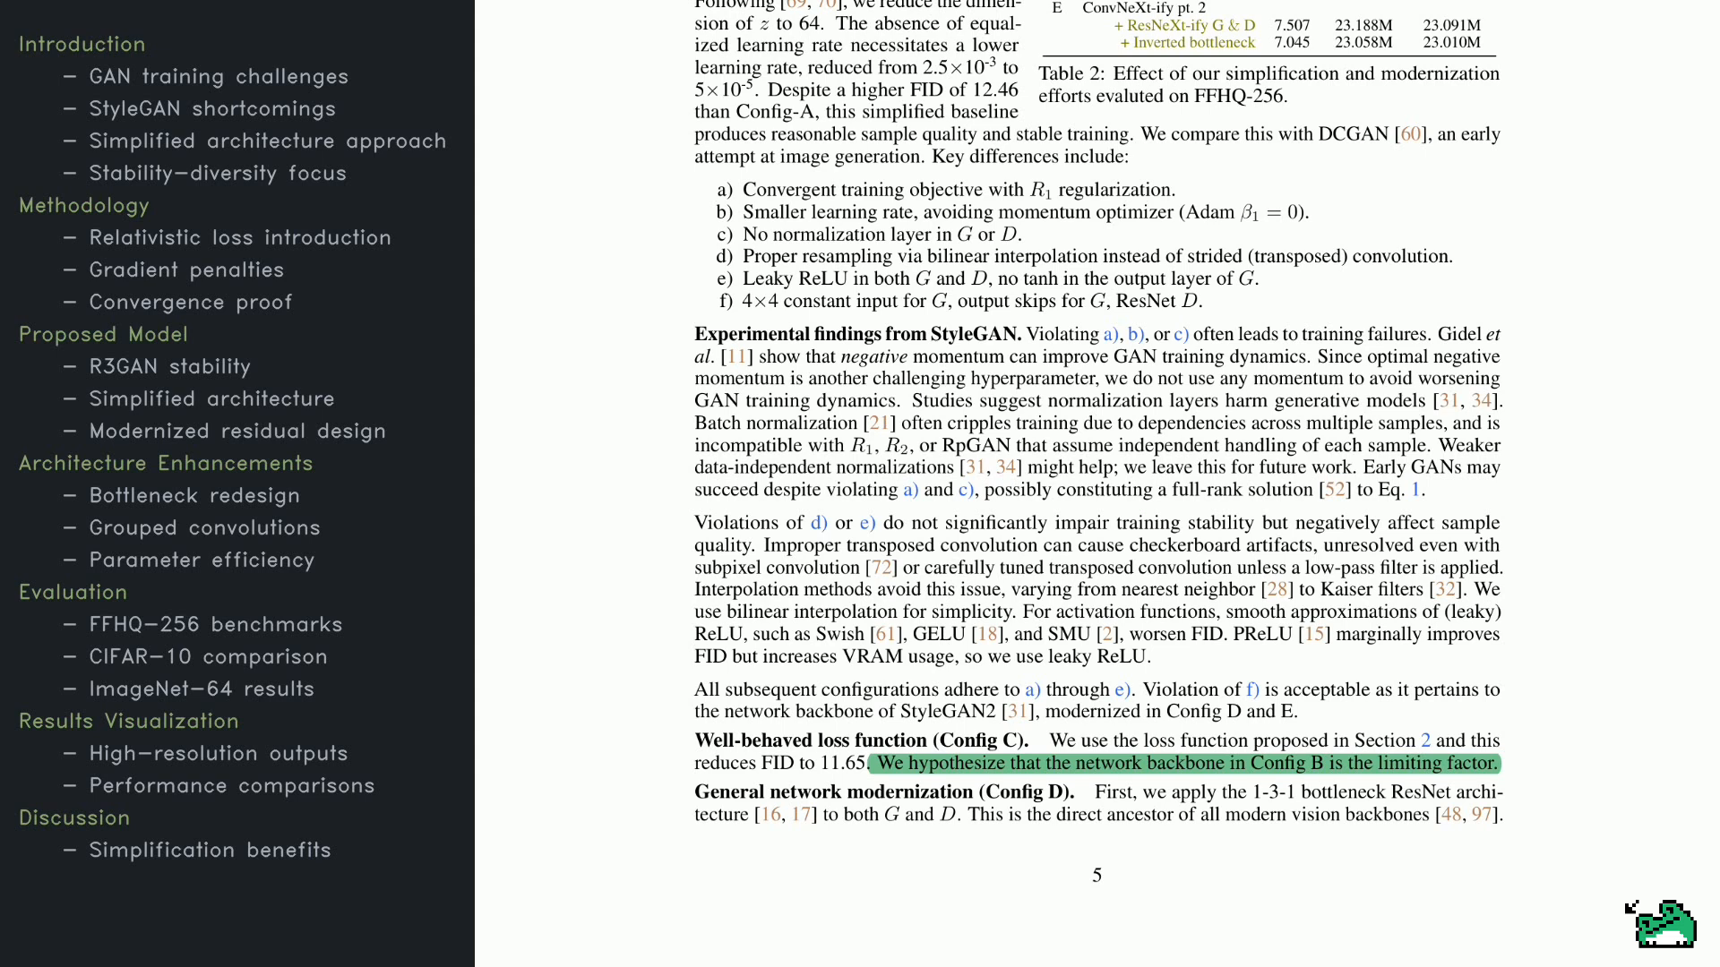
{"action": "scroll", "scroll_direction": "down", "scroll_amount": 3}
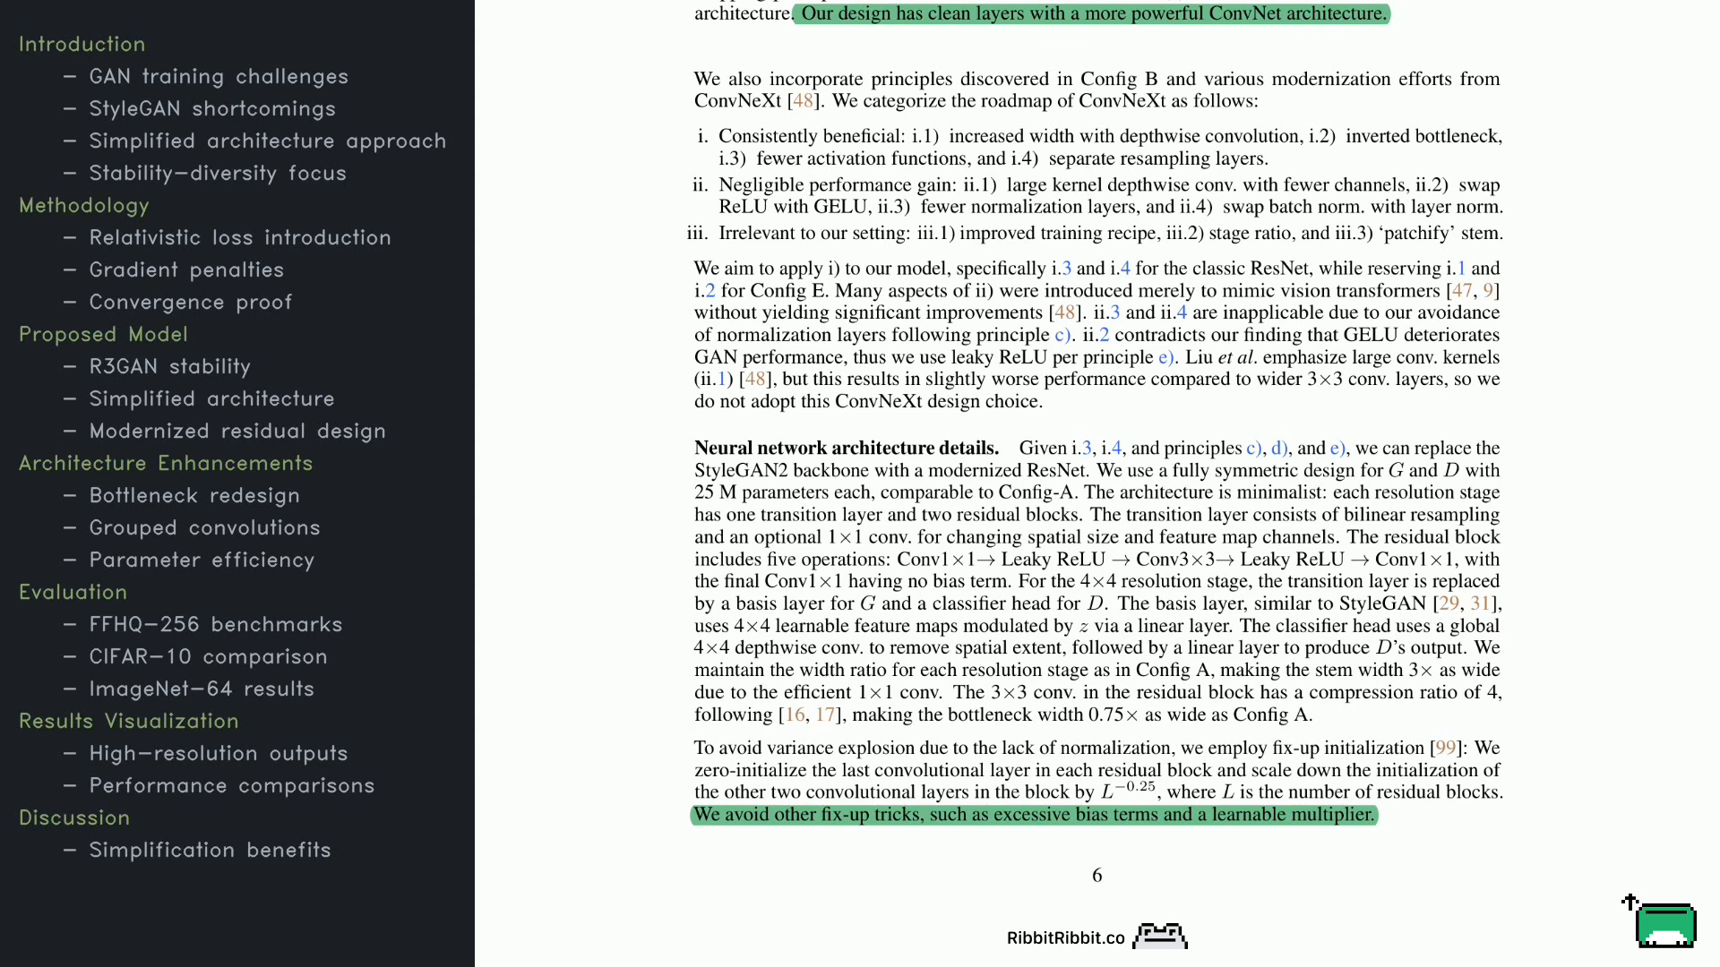
{"action": "mouse_move", "coordinate": [1628, 901]}
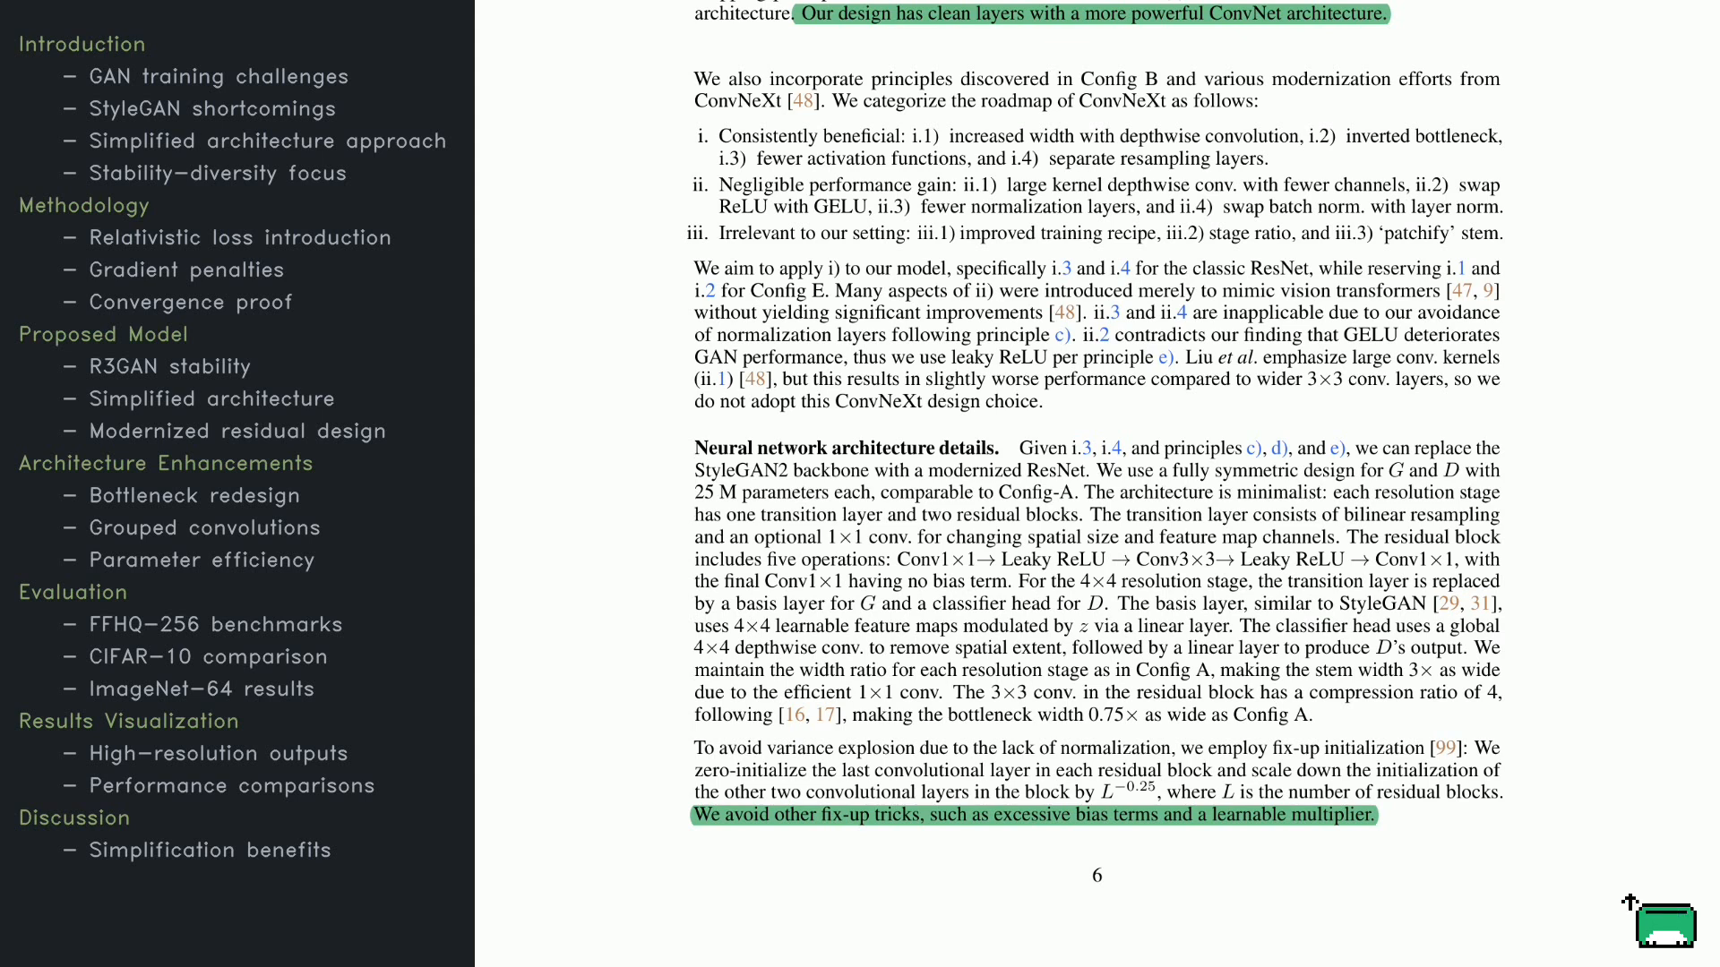
{"action": "scroll", "scroll_direction": "up", "scroll_amount": 3}
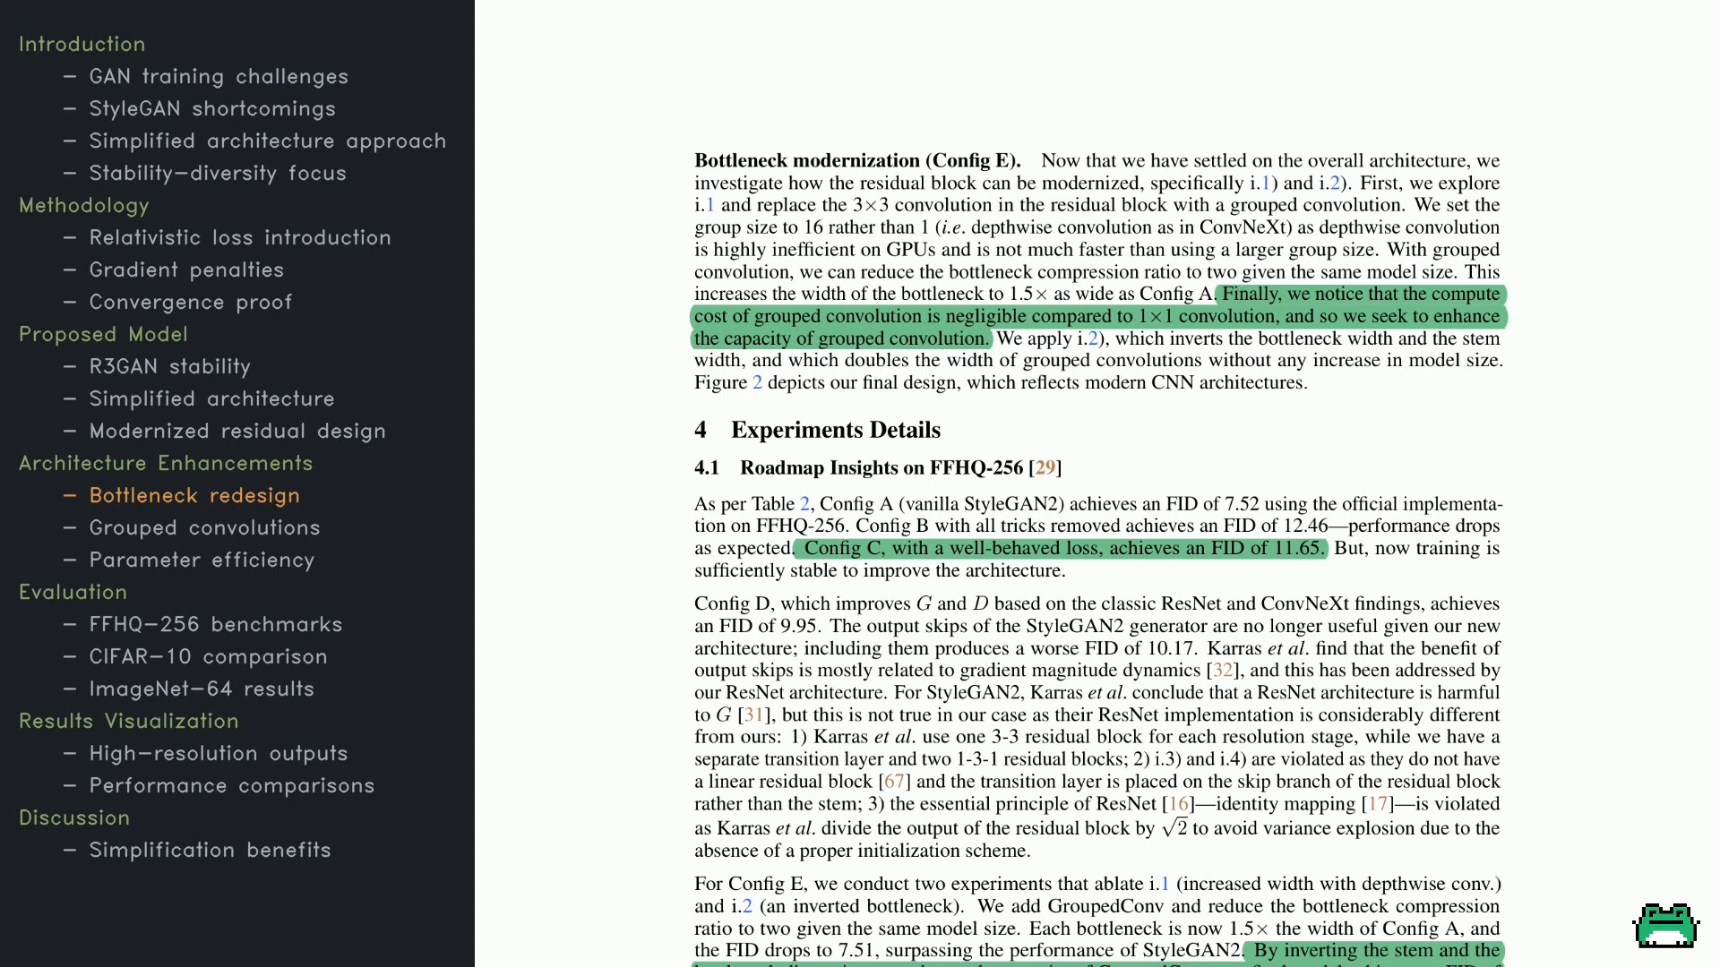
{"action": "scroll", "scroll_direction": "down", "scroll_amount": 3}
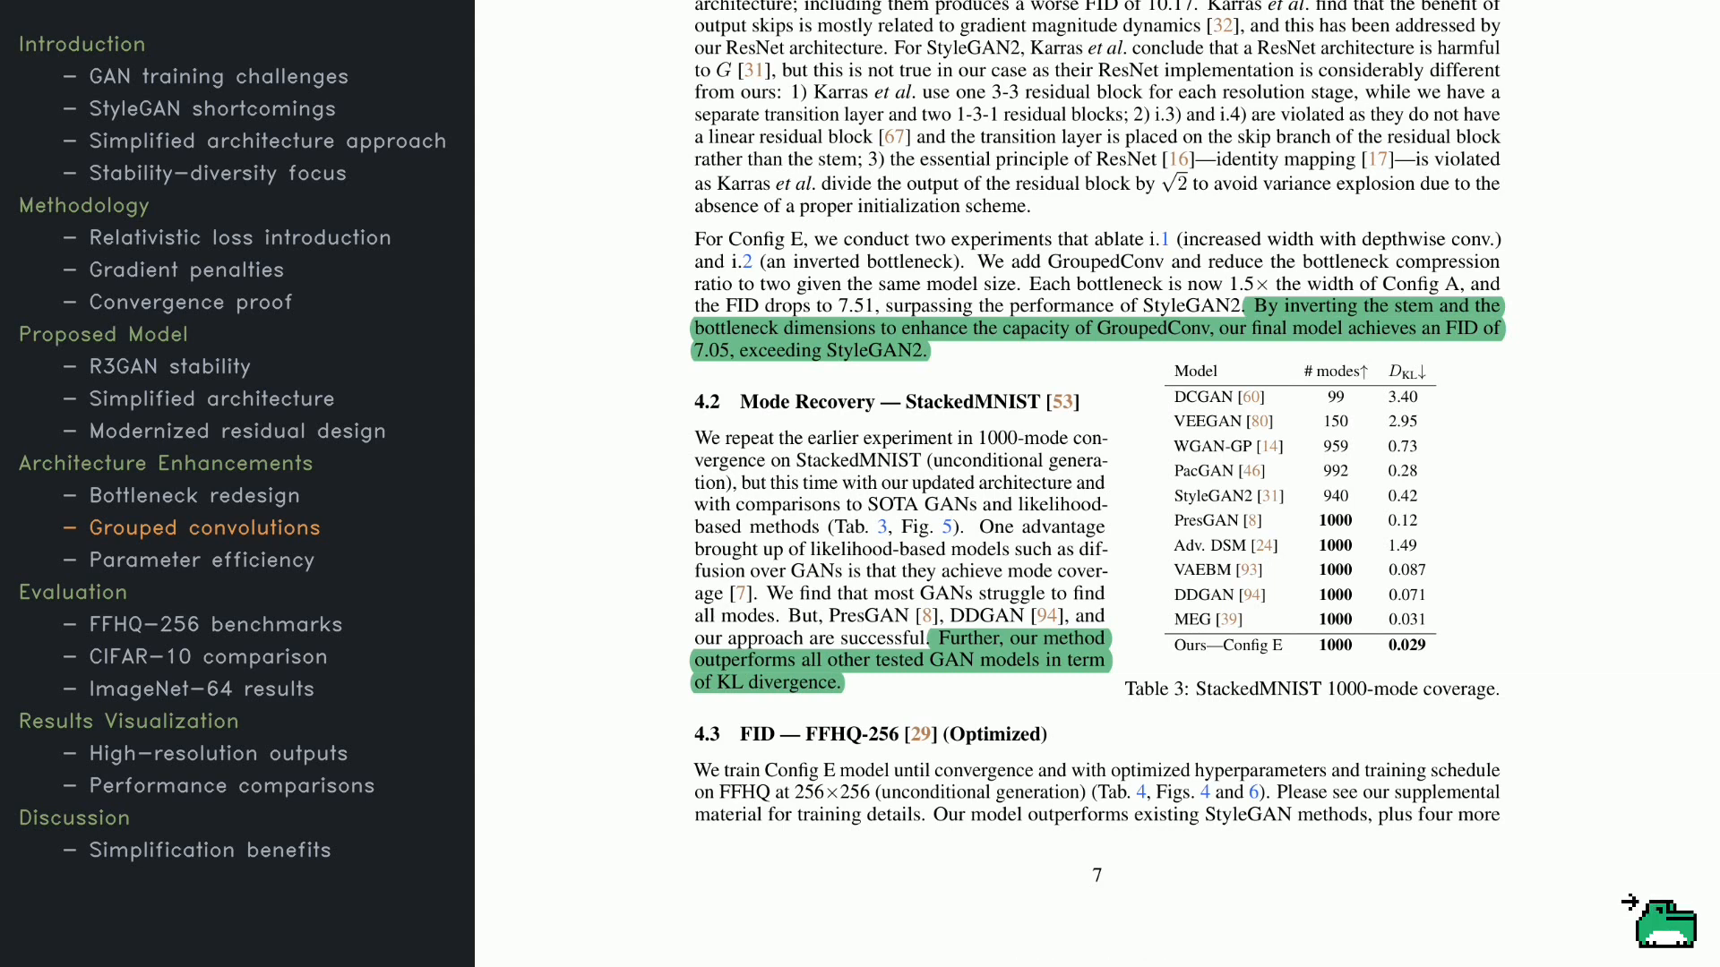
{"action": "mouse_move", "coordinate": [1658, 929]}
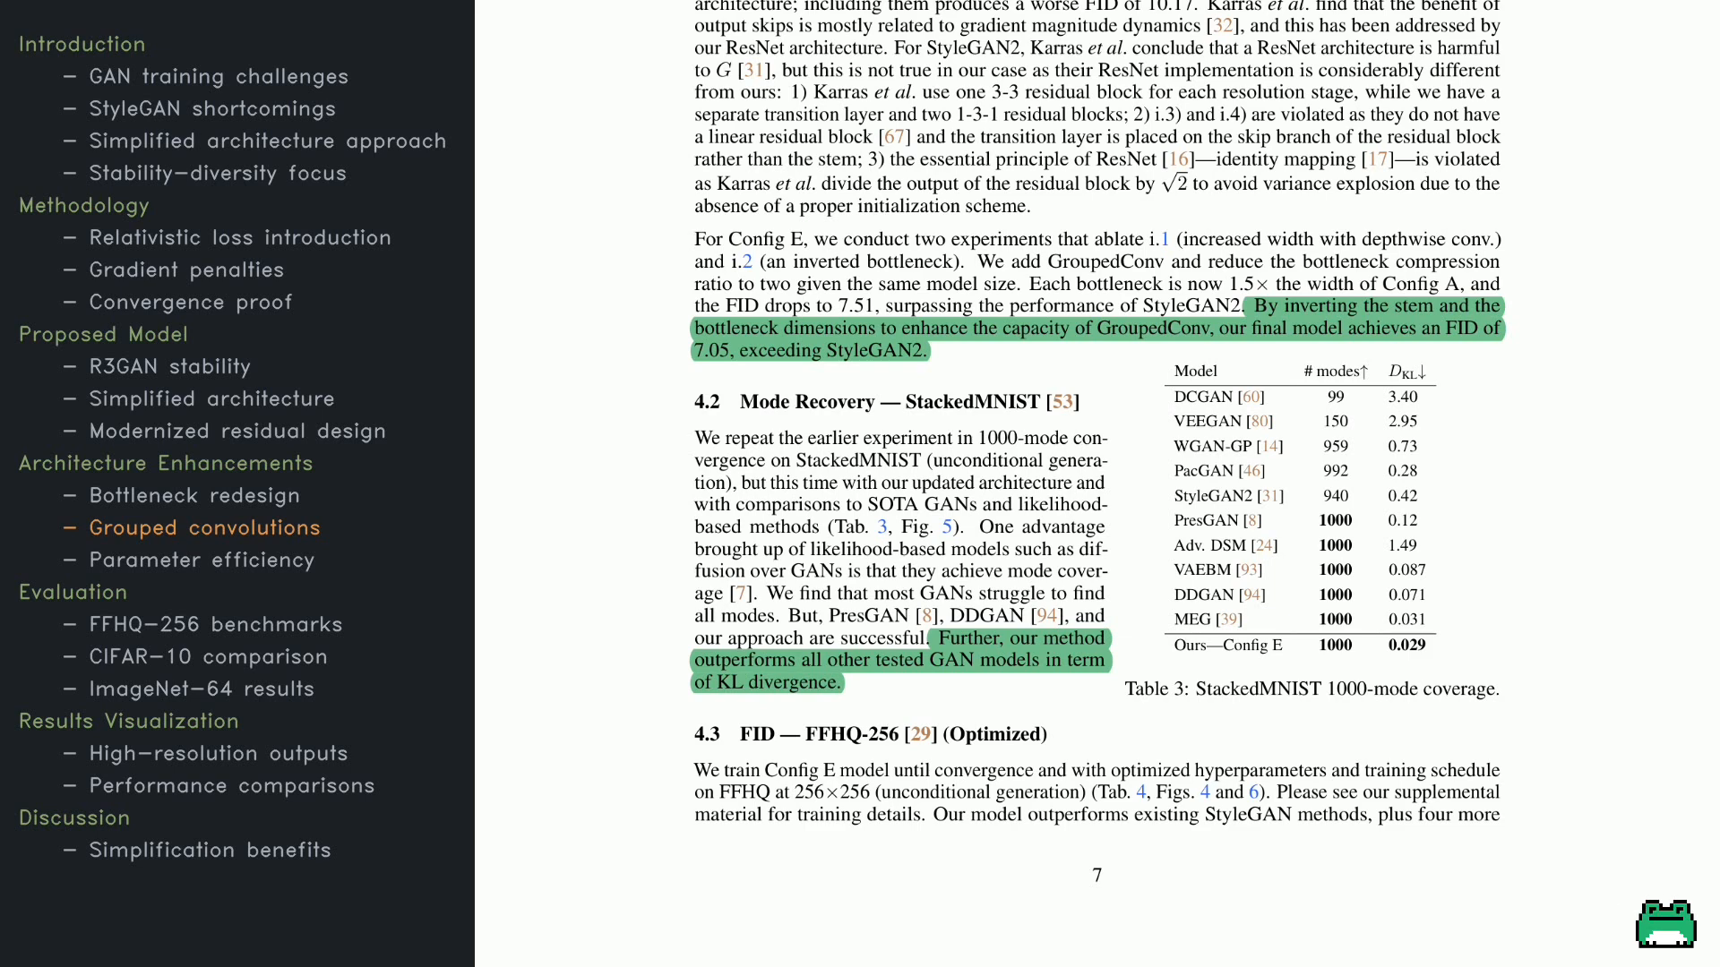
{"action": "mouse_move", "coordinate": [1633, 903]}
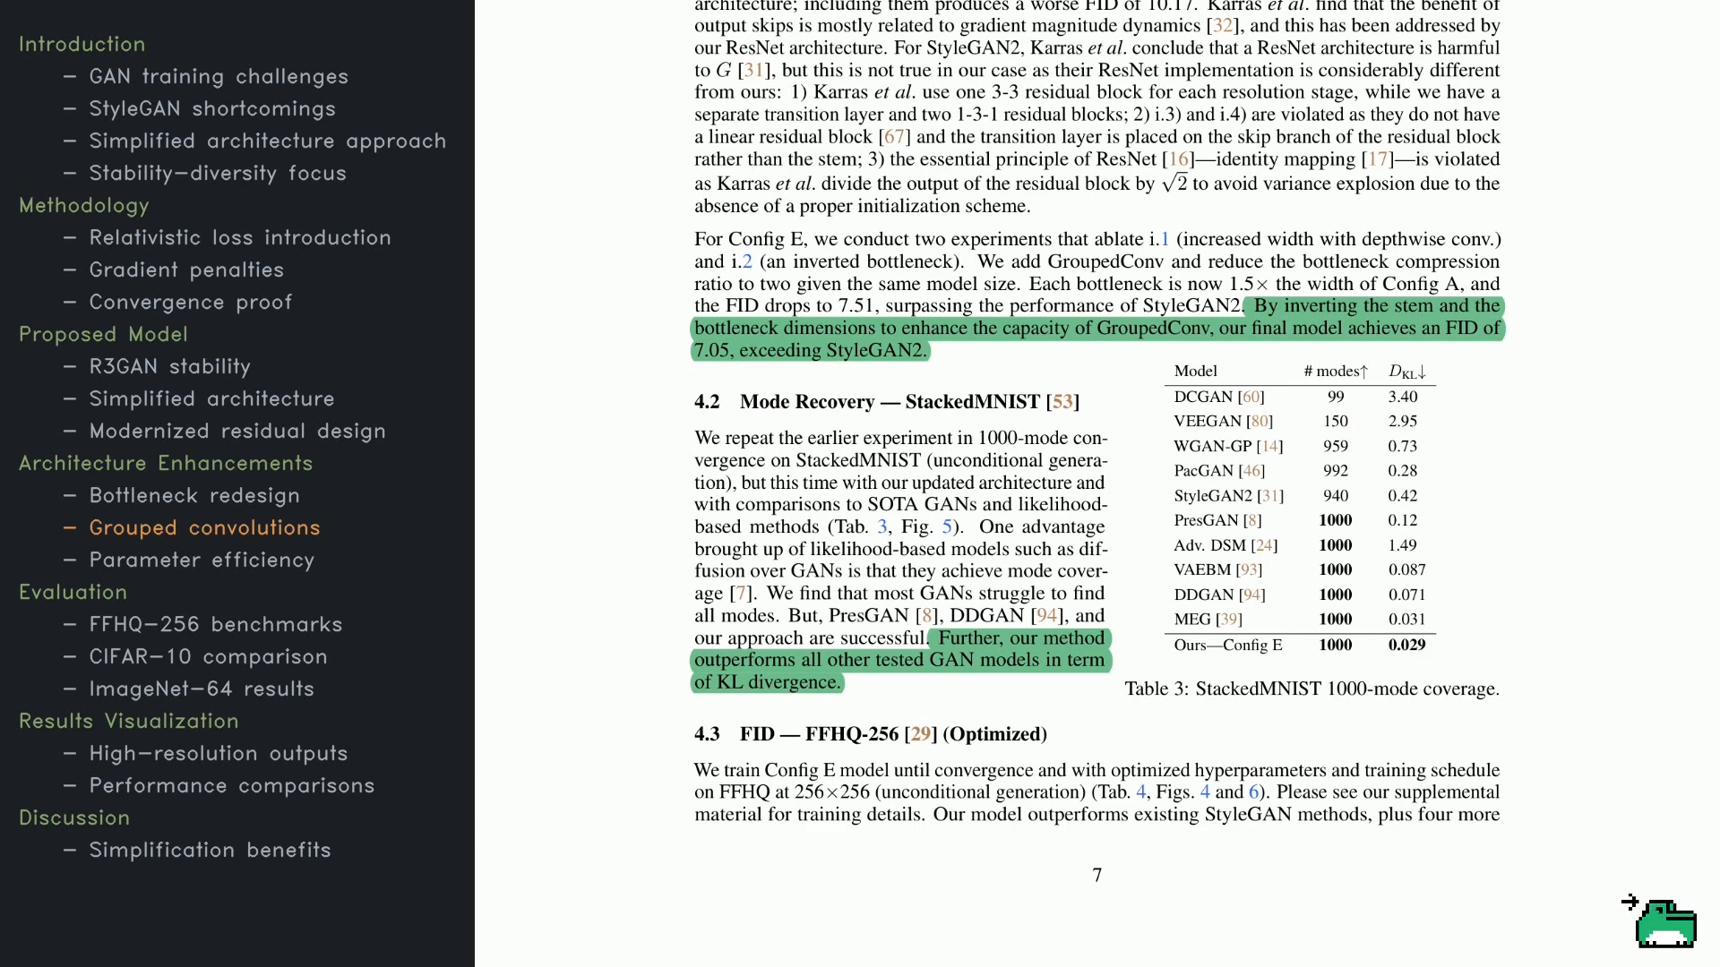
{"action": "scroll", "scroll_direction": "down", "scroll_amount": 3}
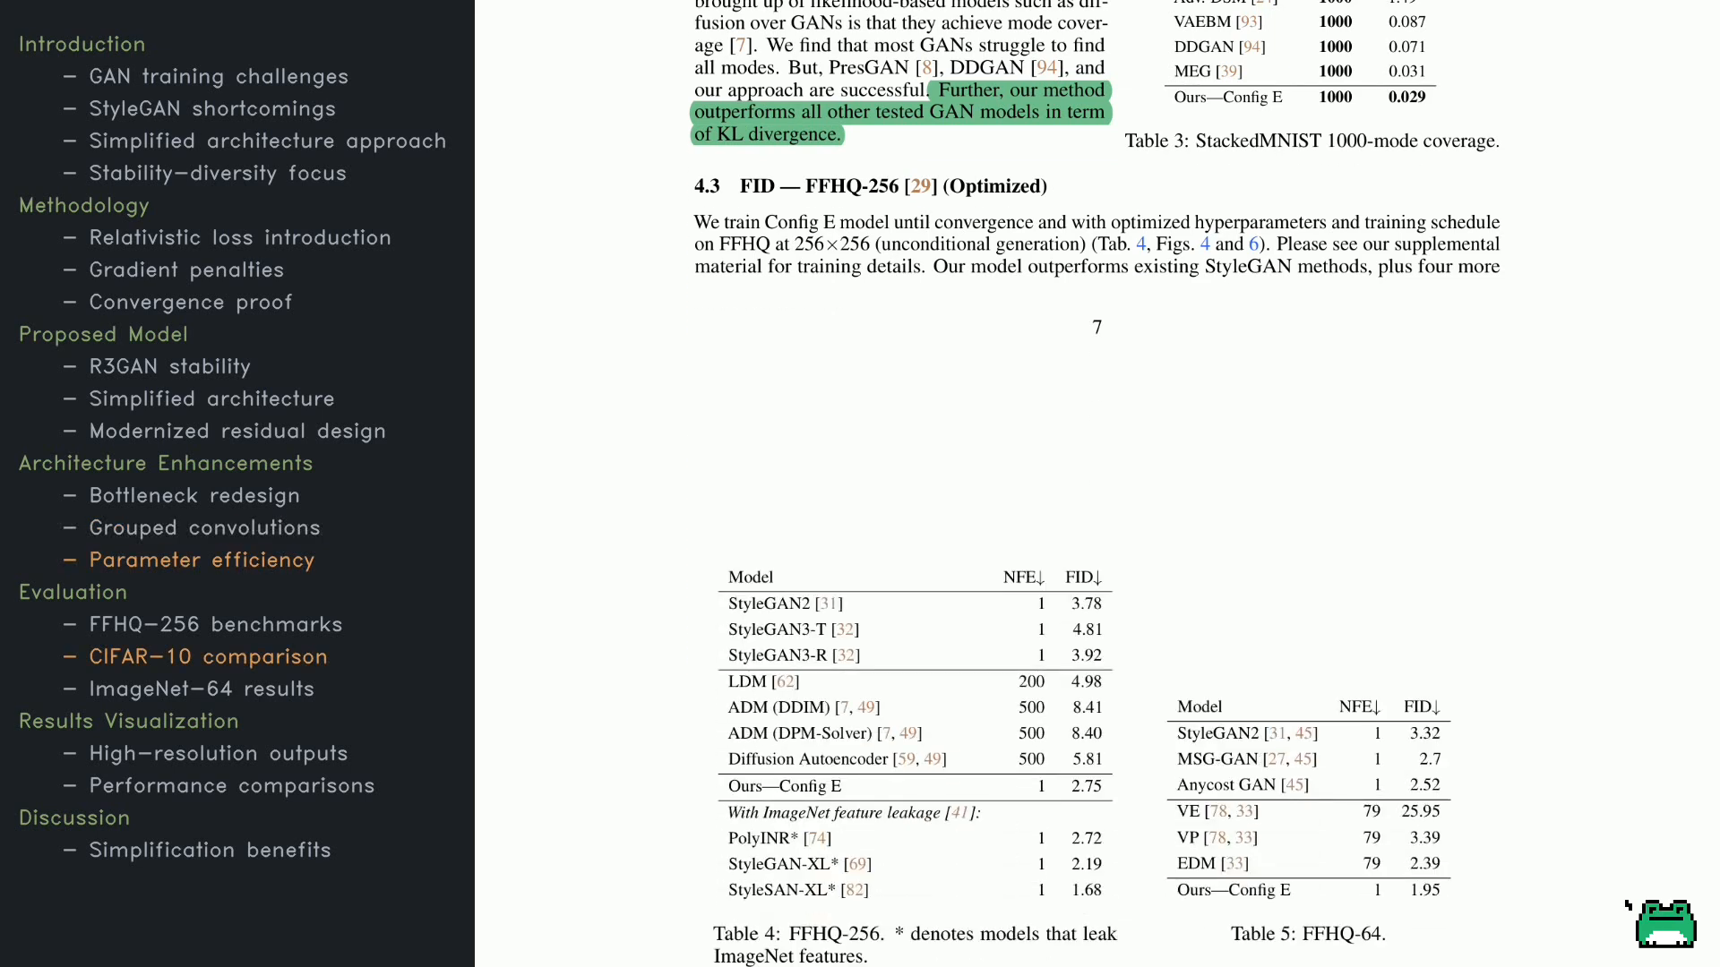
{"action": "scroll", "scroll_direction": "down", "scroll_amount": 3}
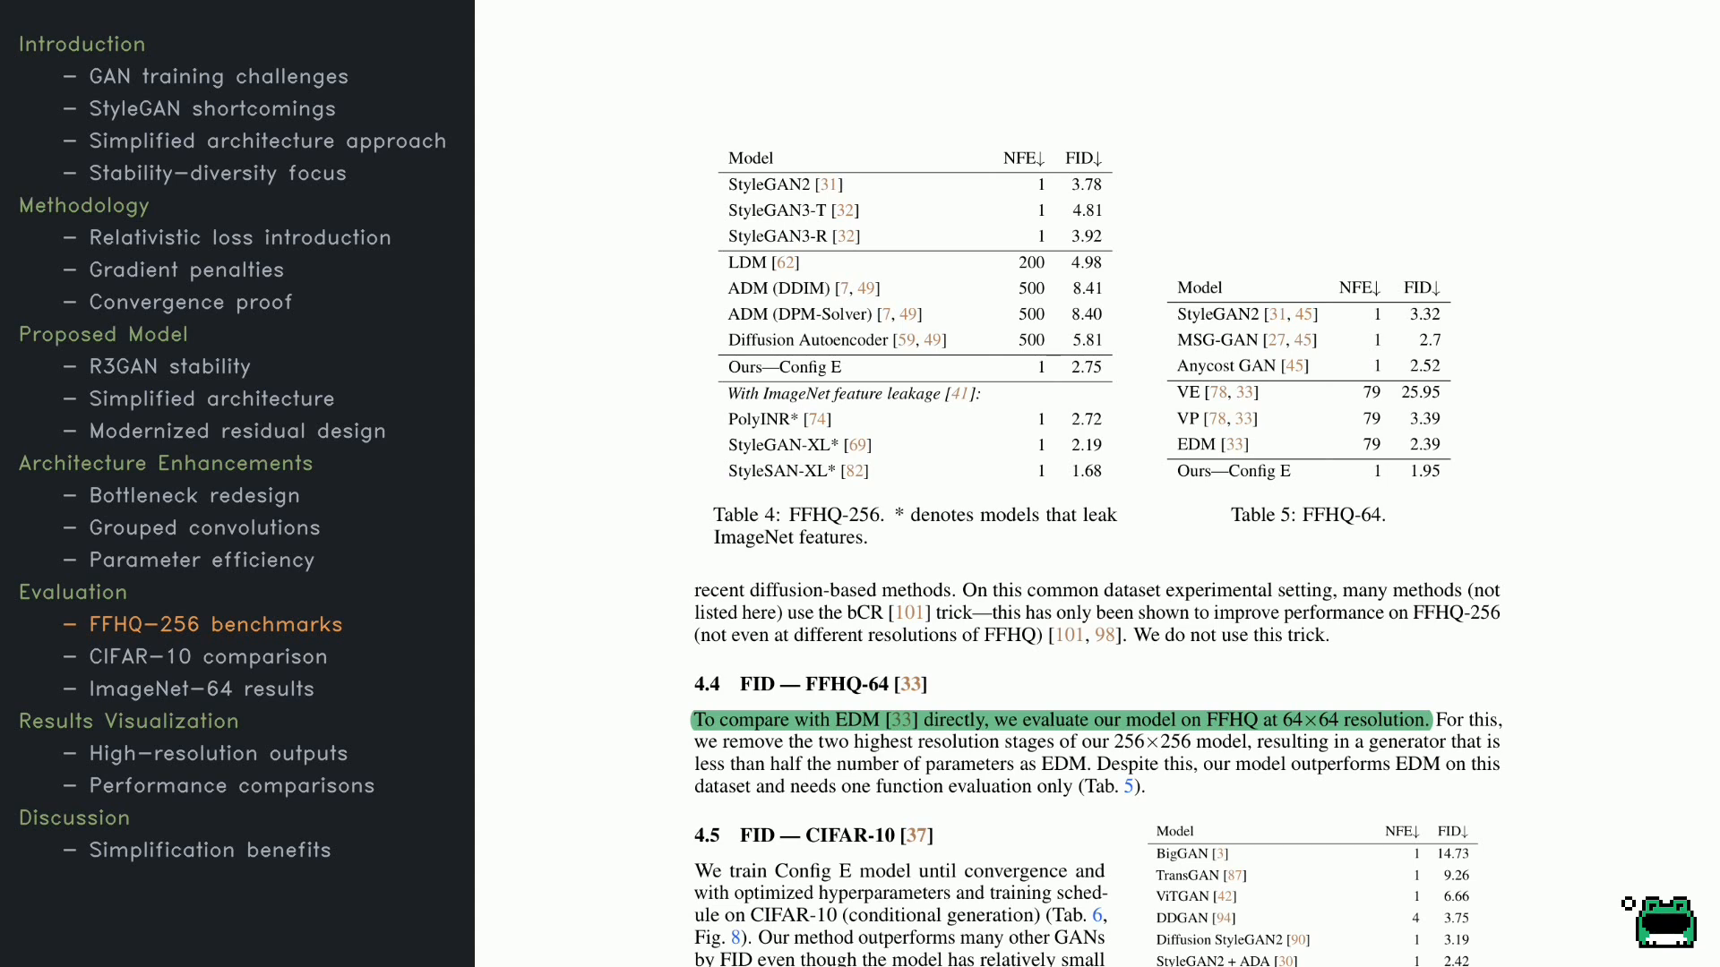
{"action": "scroll", "scroll_direction": "down", "scroll_amount": 3}
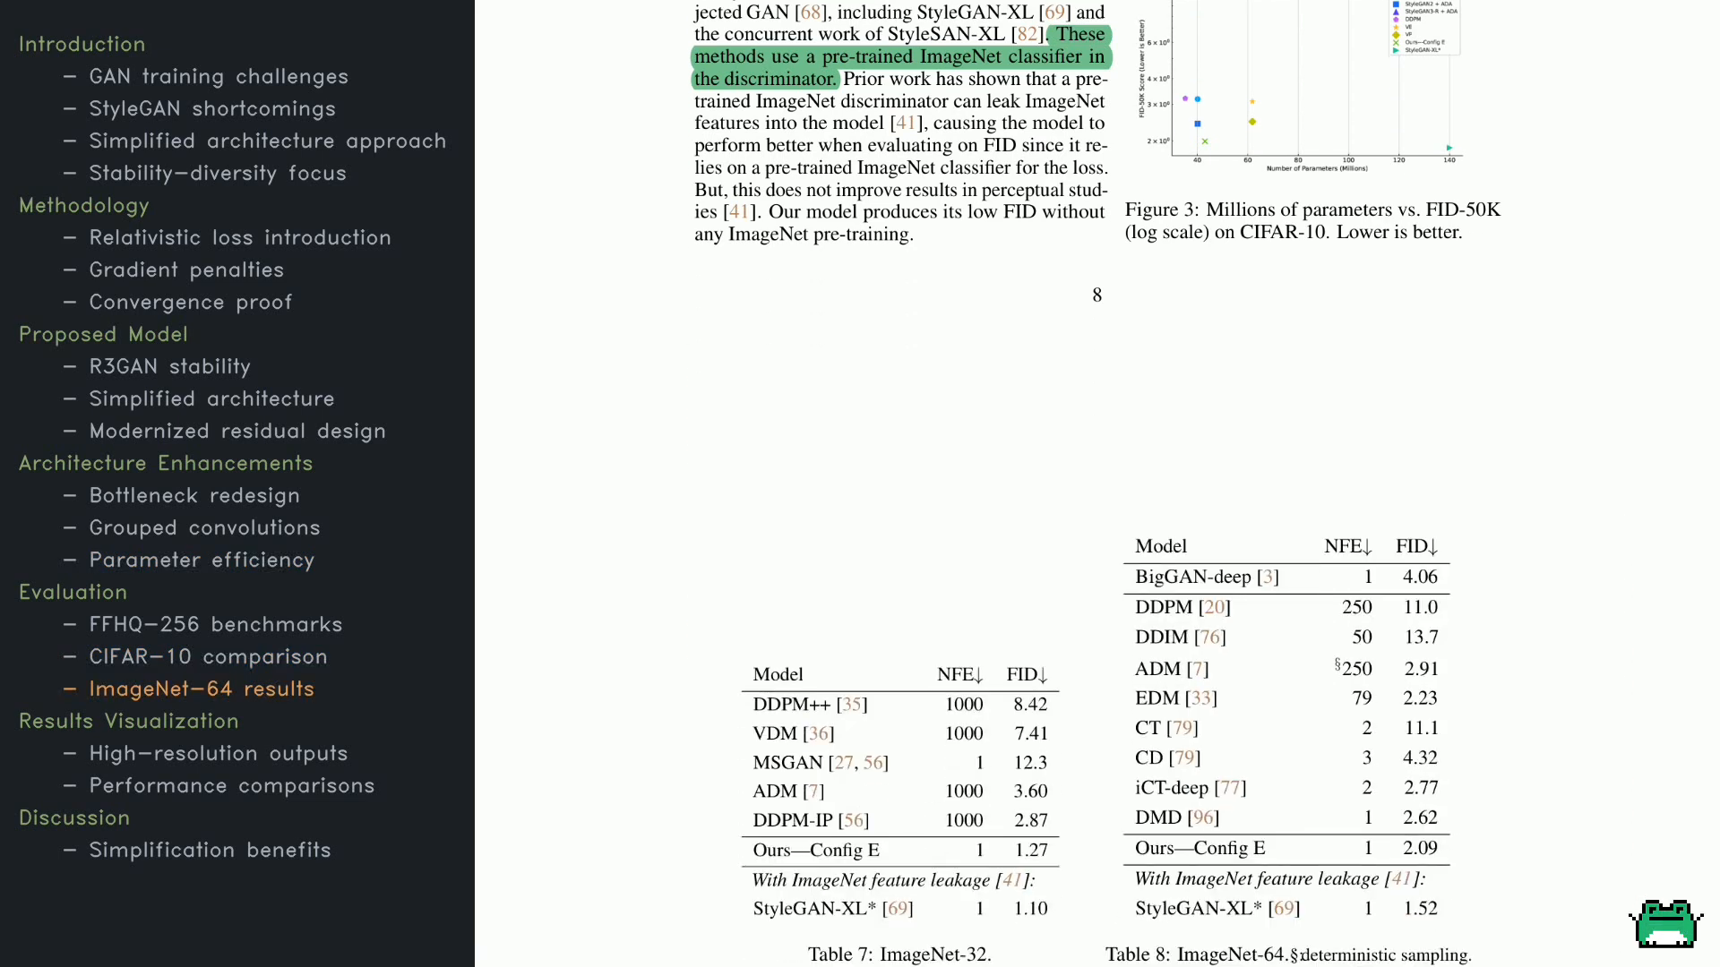
{"action": "scroll", "scroll_direction": "down", "scroll_amount": 3}
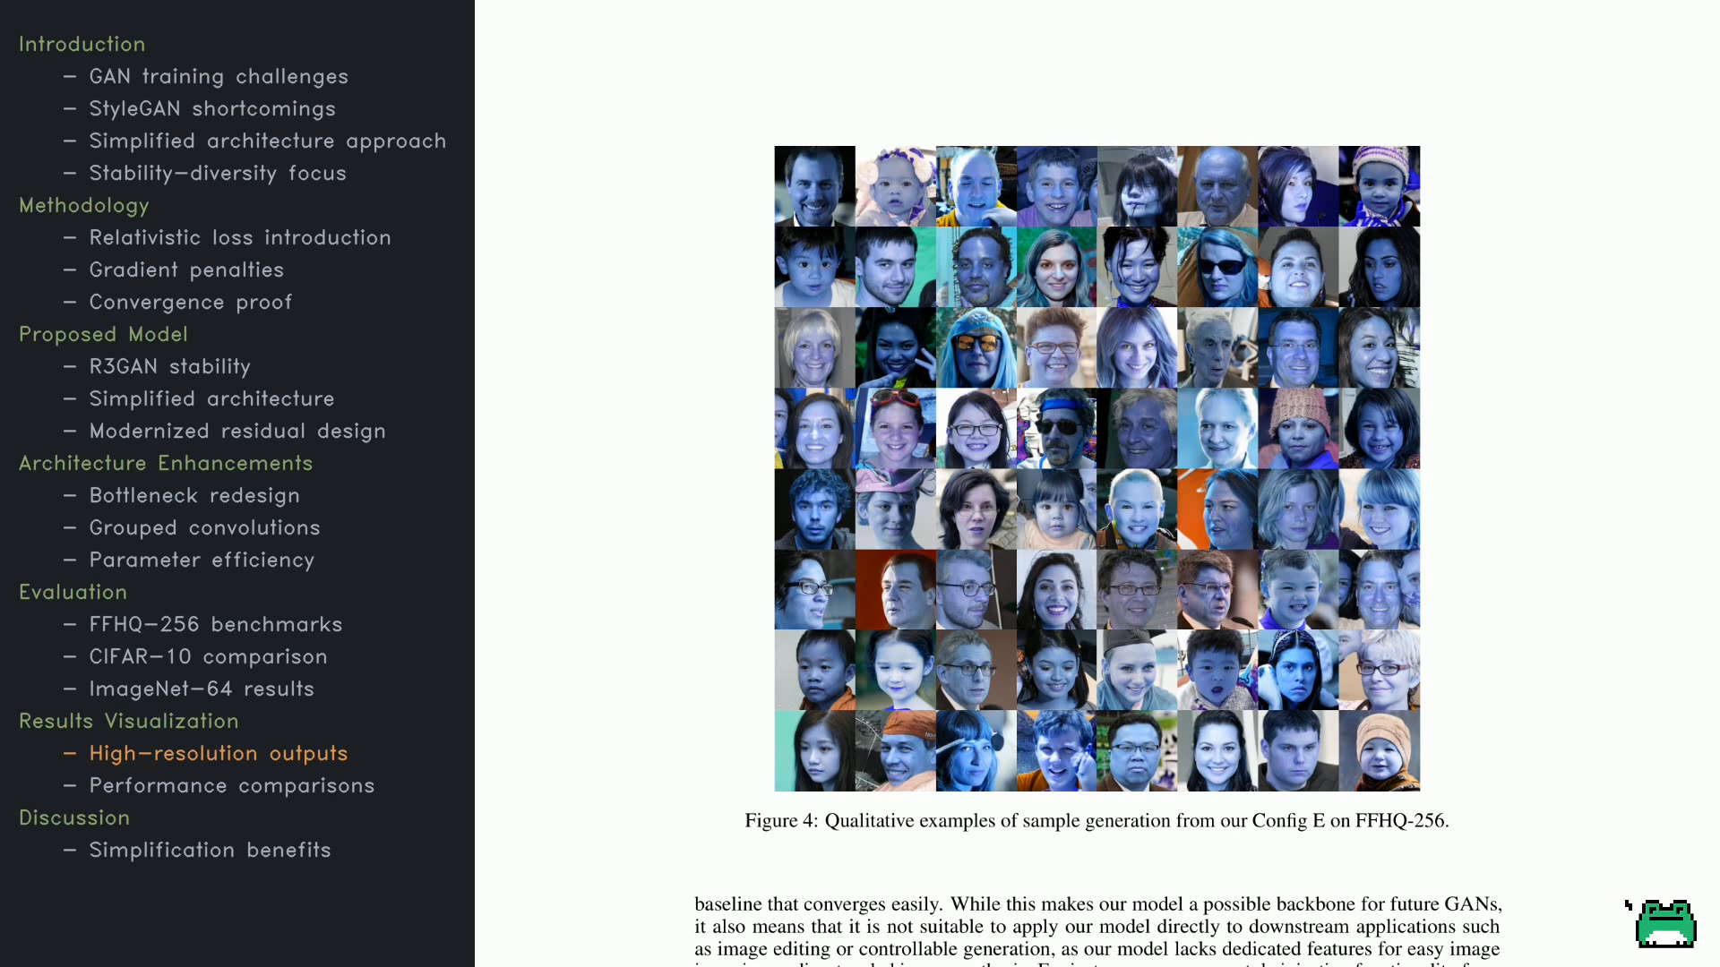
{"action": "scroll", "scroll_direction": "down", "scroll_amount": 3}
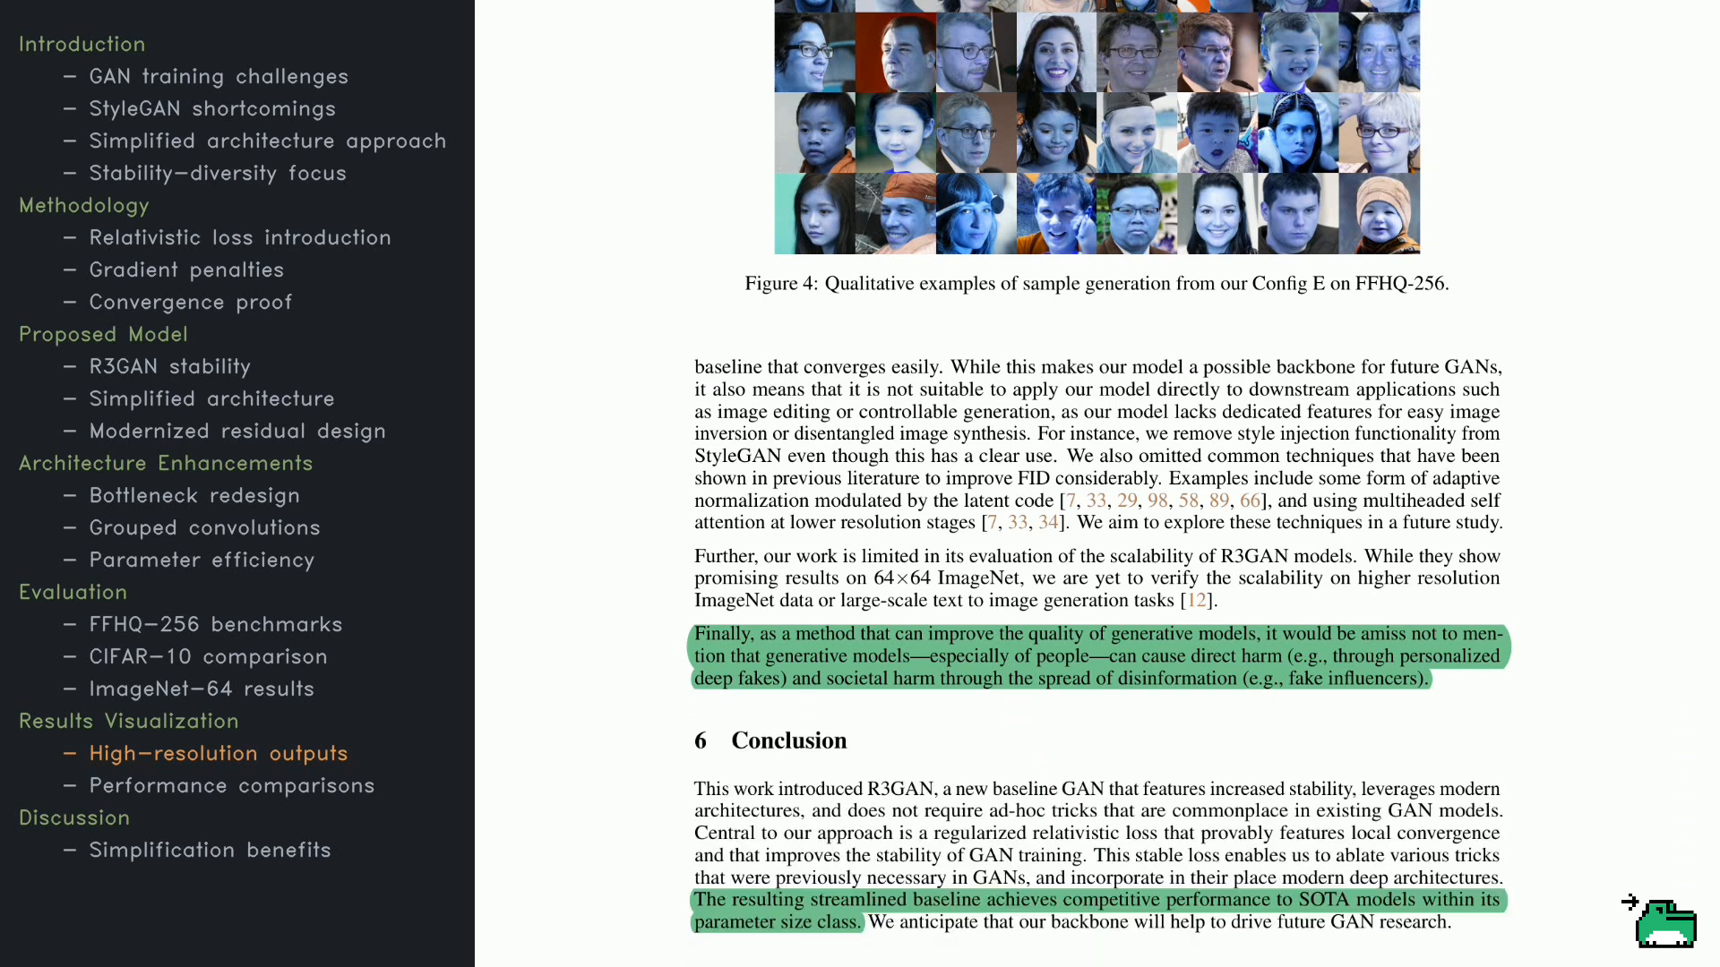
{"action": "scroll", "scroll_direction": "down", "scroll_amount": 3}
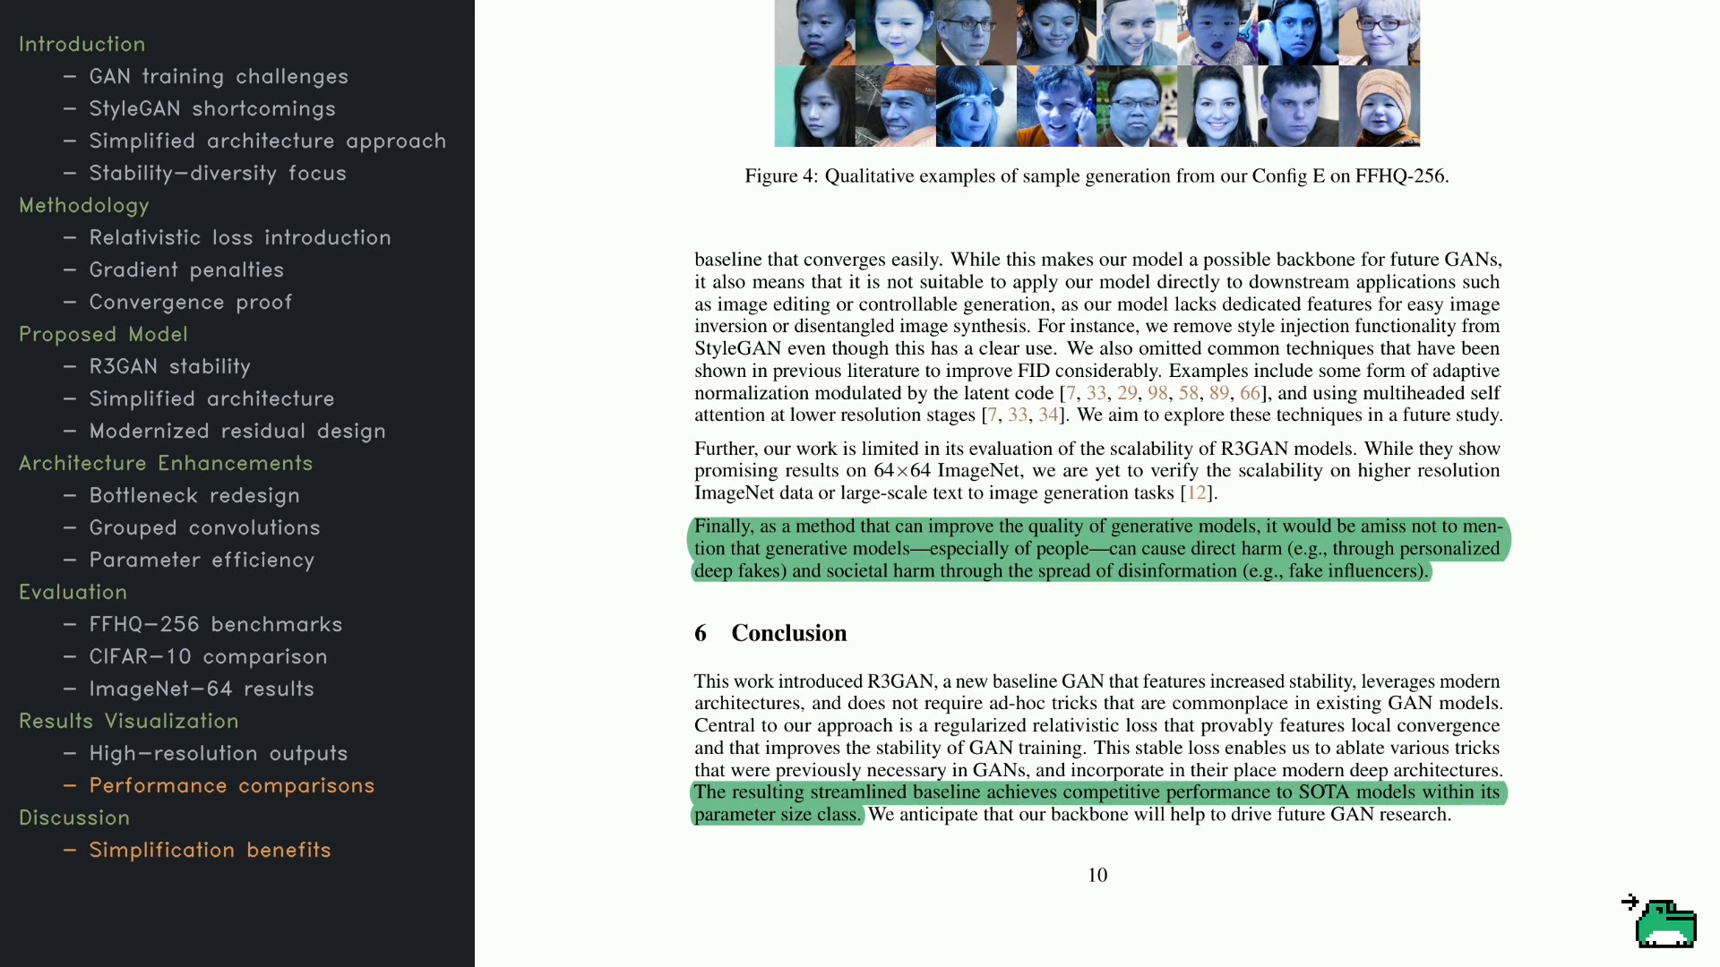
{"action": "mouse_move", "coordinate": [1669, 924]}
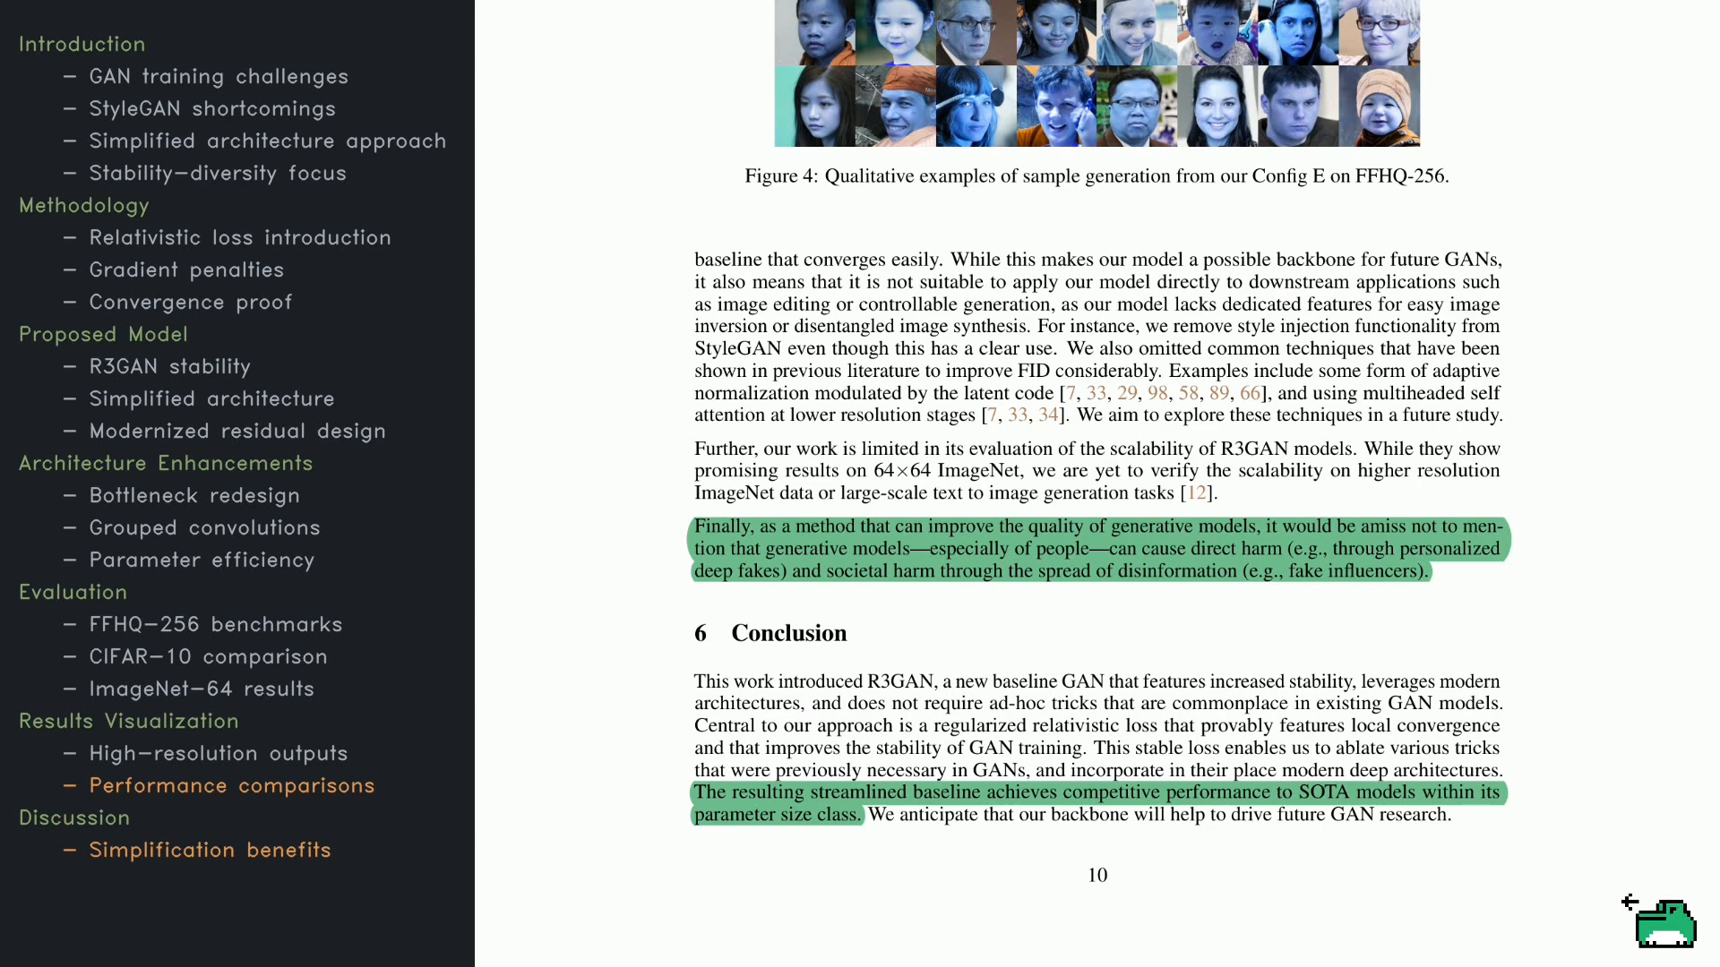
{"action": "mouse_move", "coordinate": [1634, 926]}
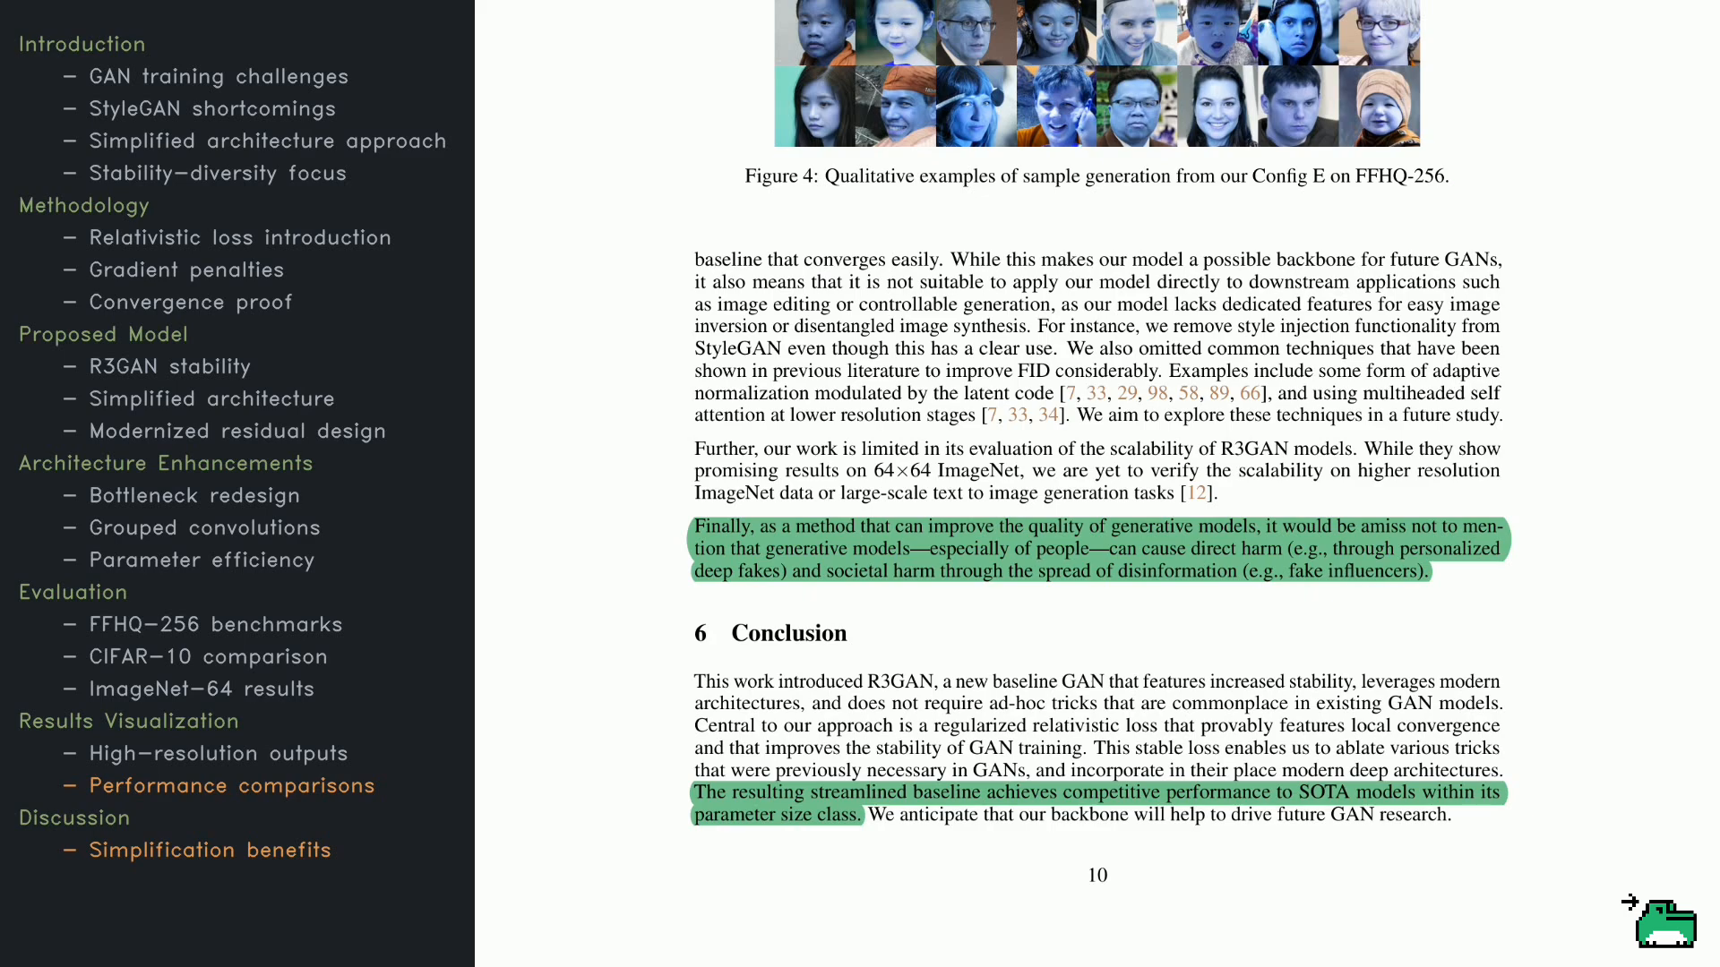